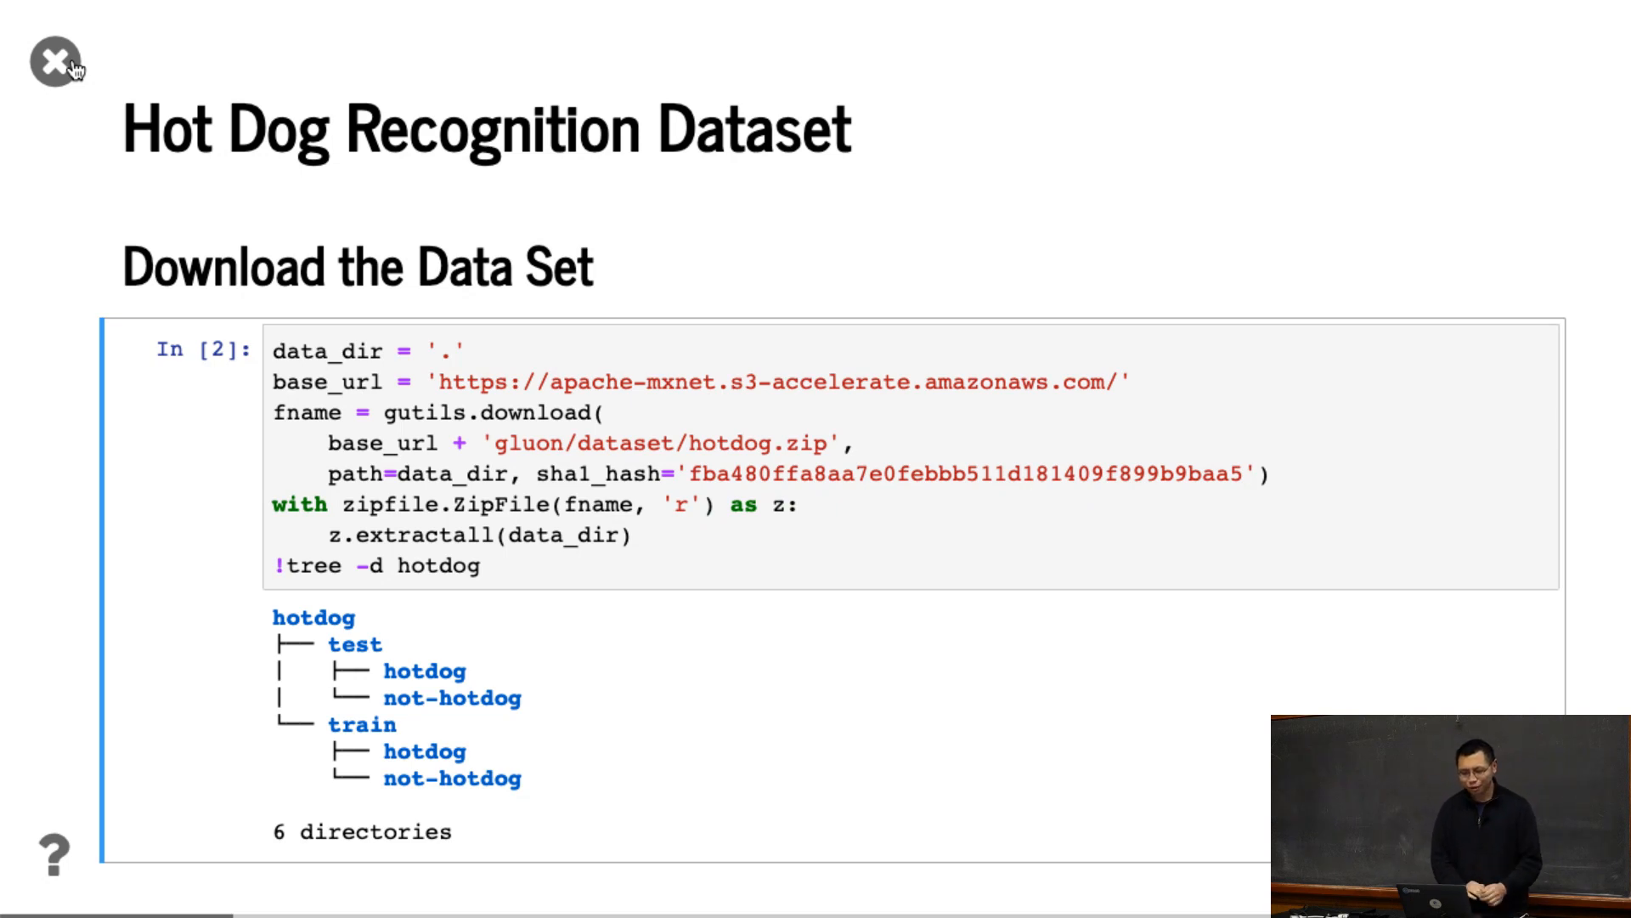
{"action": "mouse_move", "coordinate": [799, 399]}
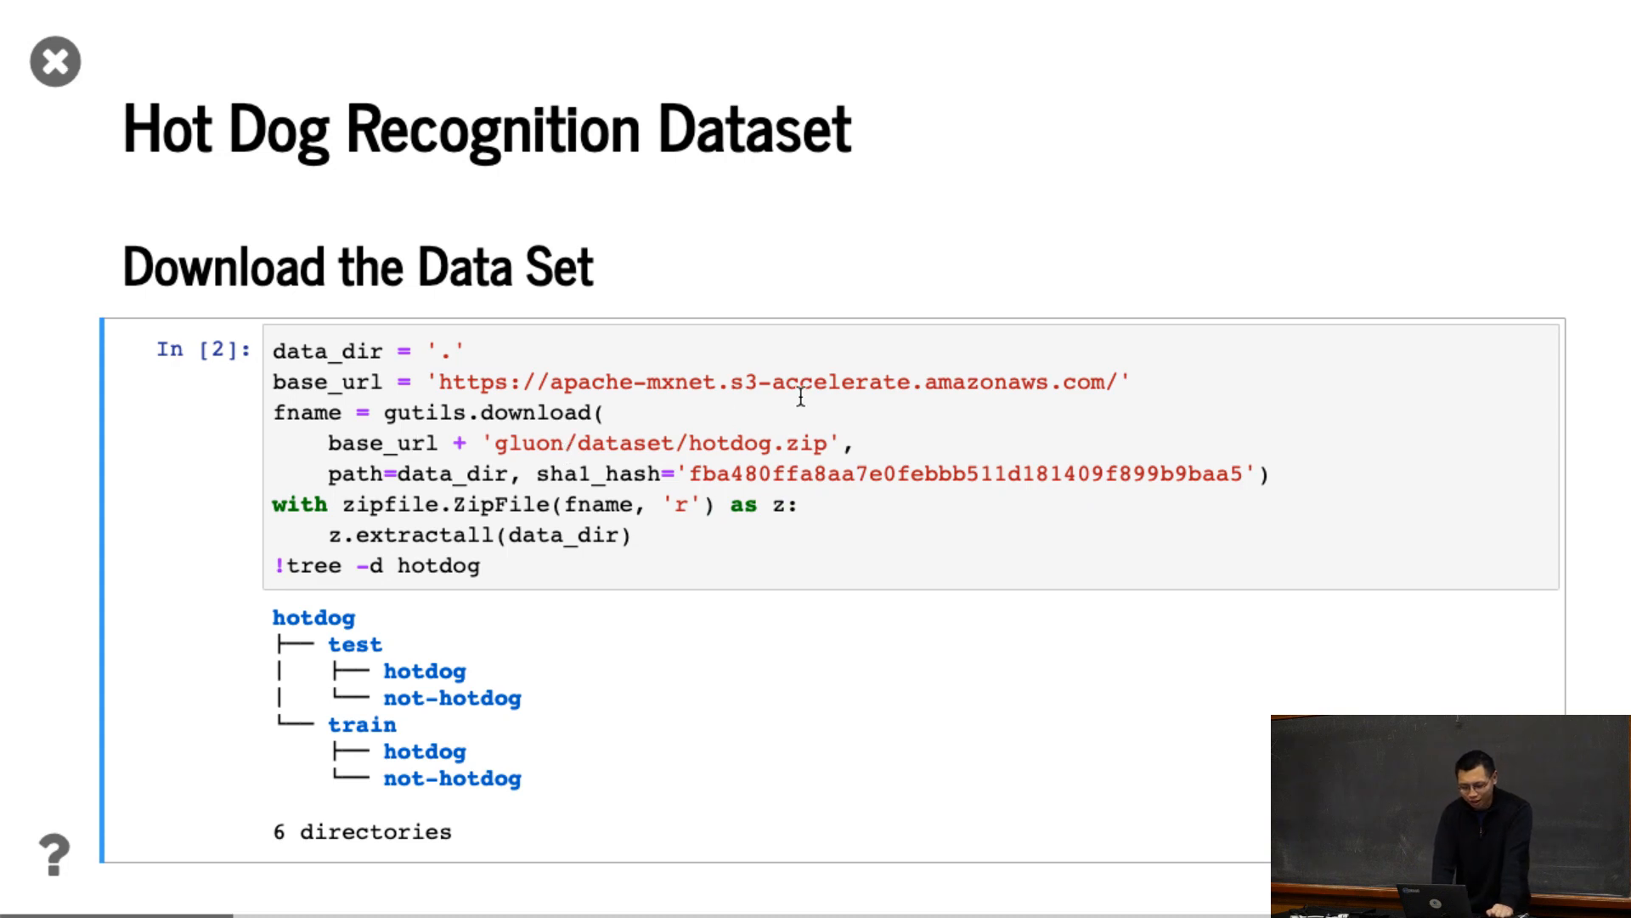
{"action": "mouse_move", "coordinate": [690, 418]}
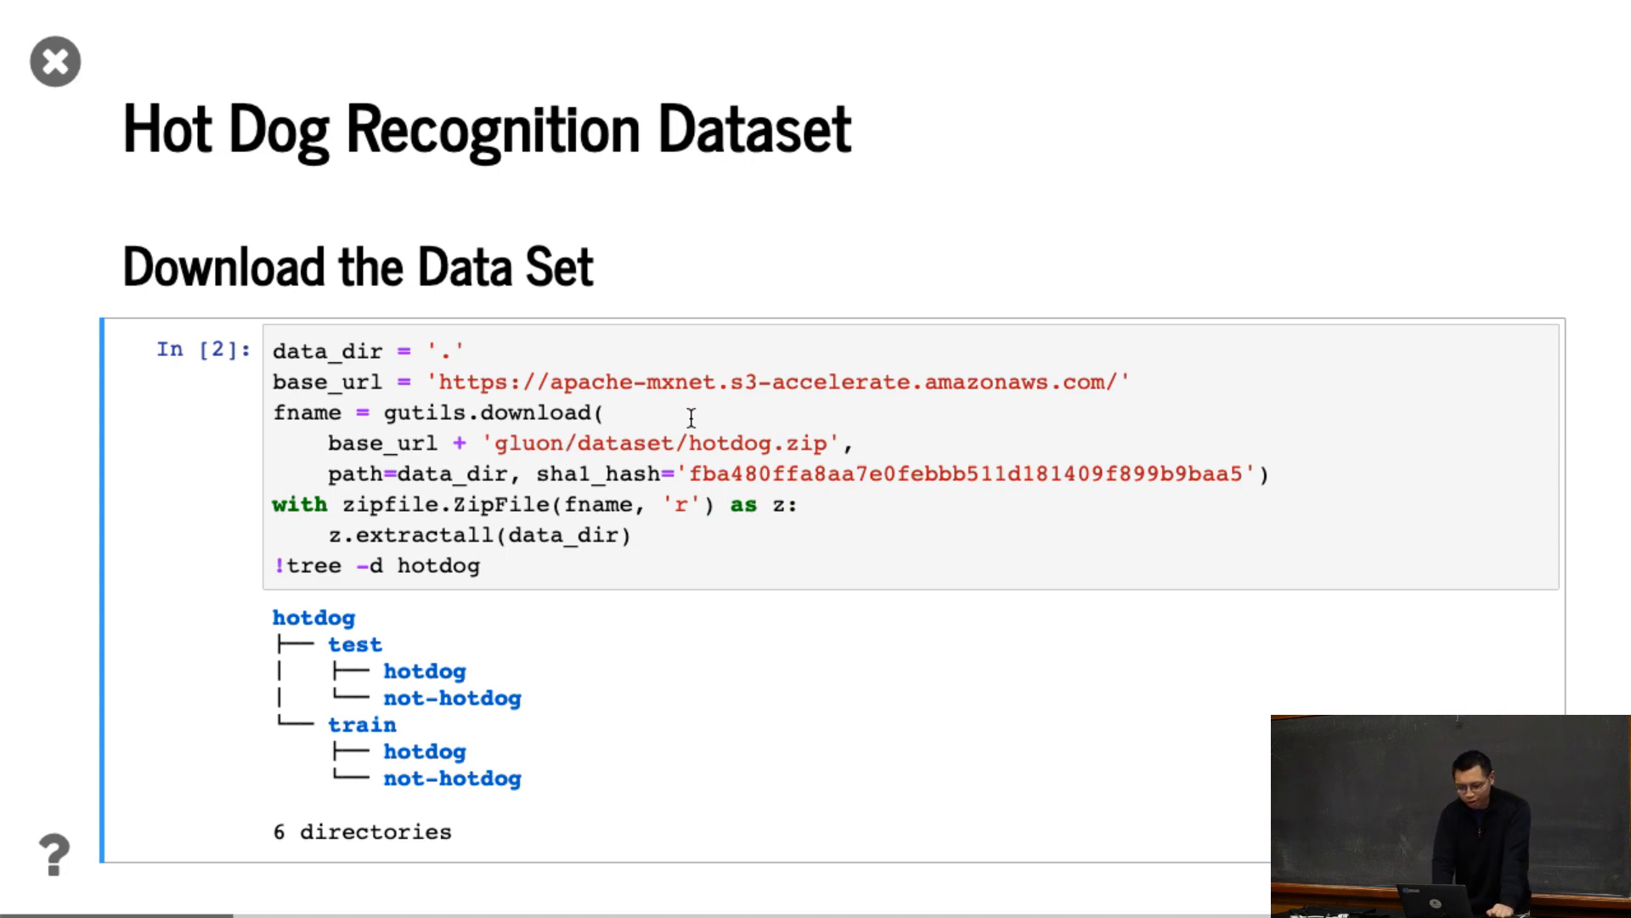
{"action": "mouse_move", "coordinate": [661, 520]}
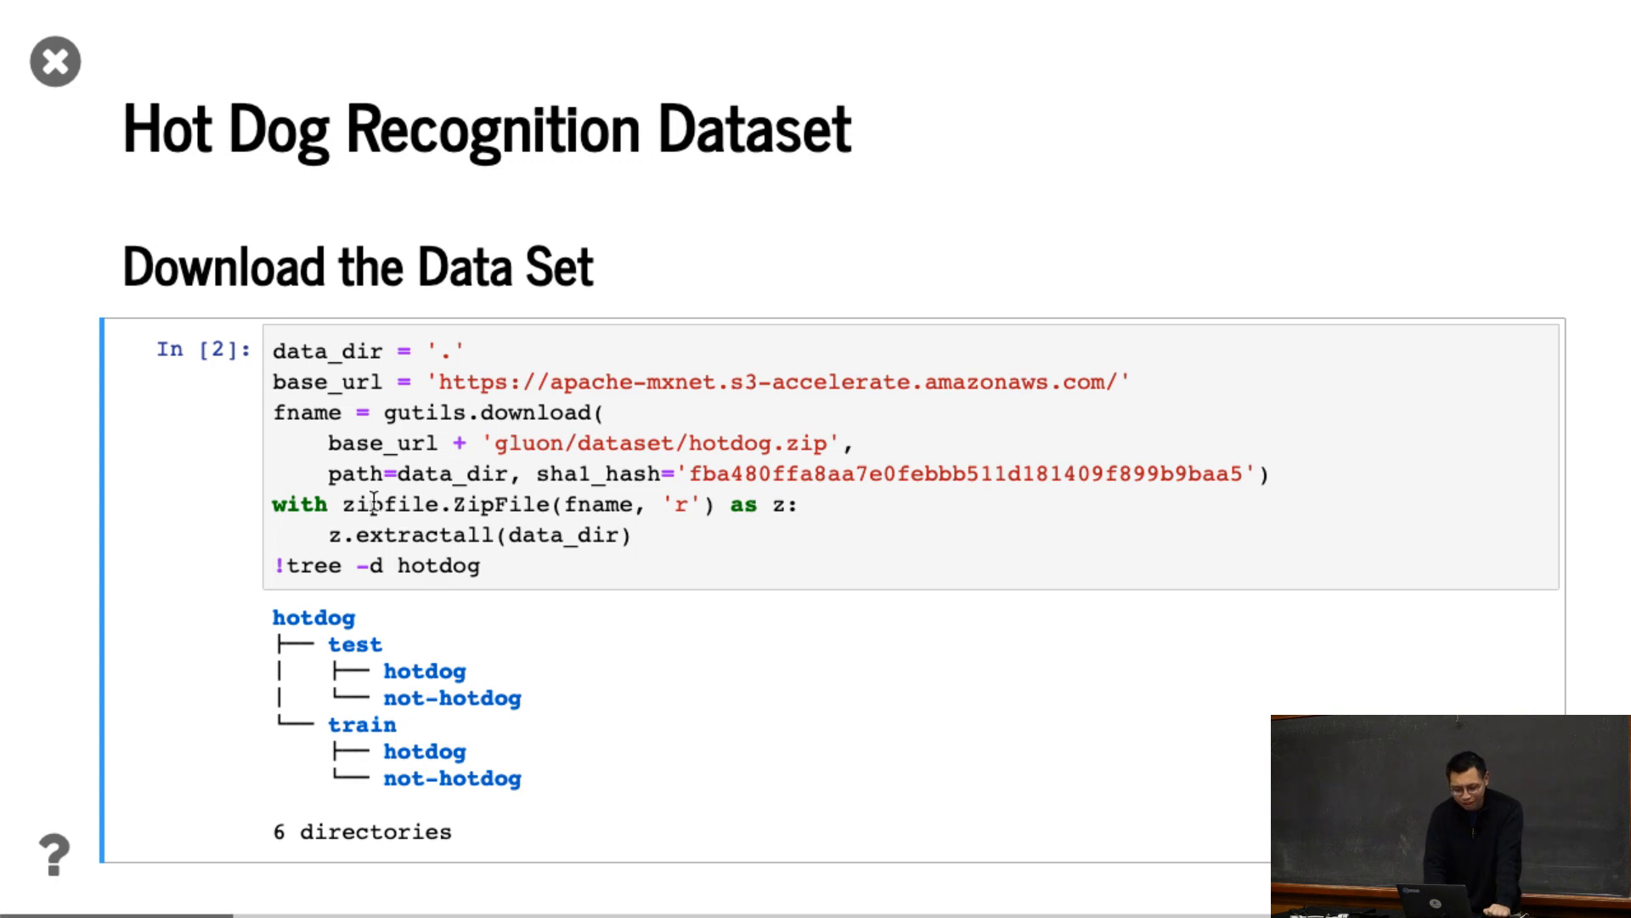
{"action": "mouse_move", "coordinate": [449, 518]}
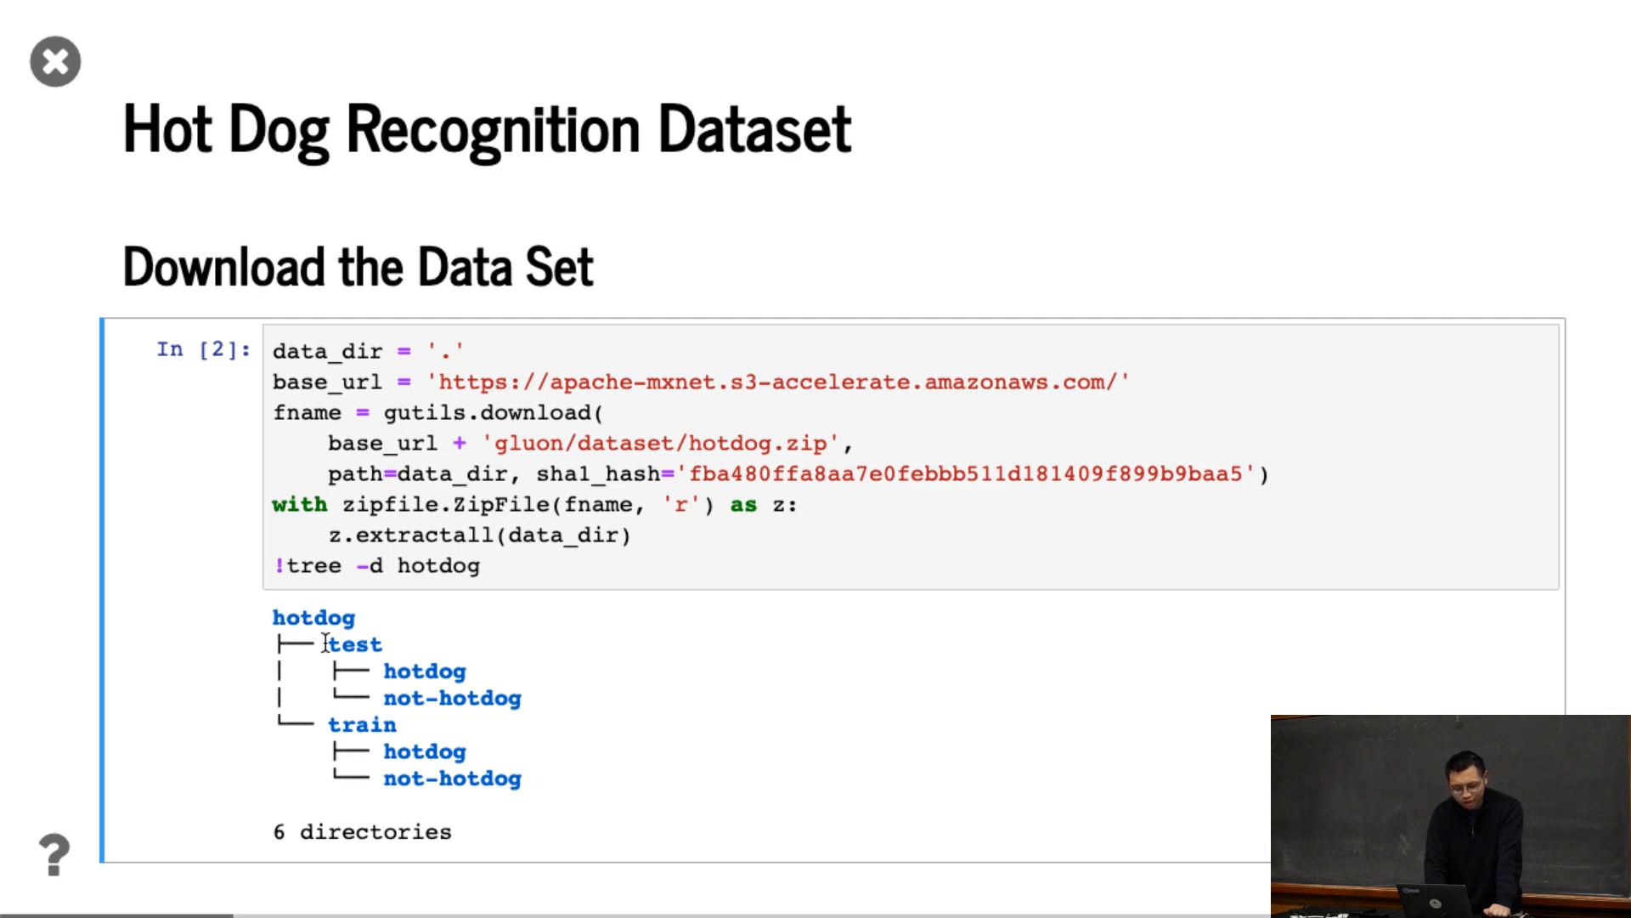
Advance from the hot dog download slide to the 'Read the Dataset' slide
{"action": "double_click", "coordinate": [362, 724]}
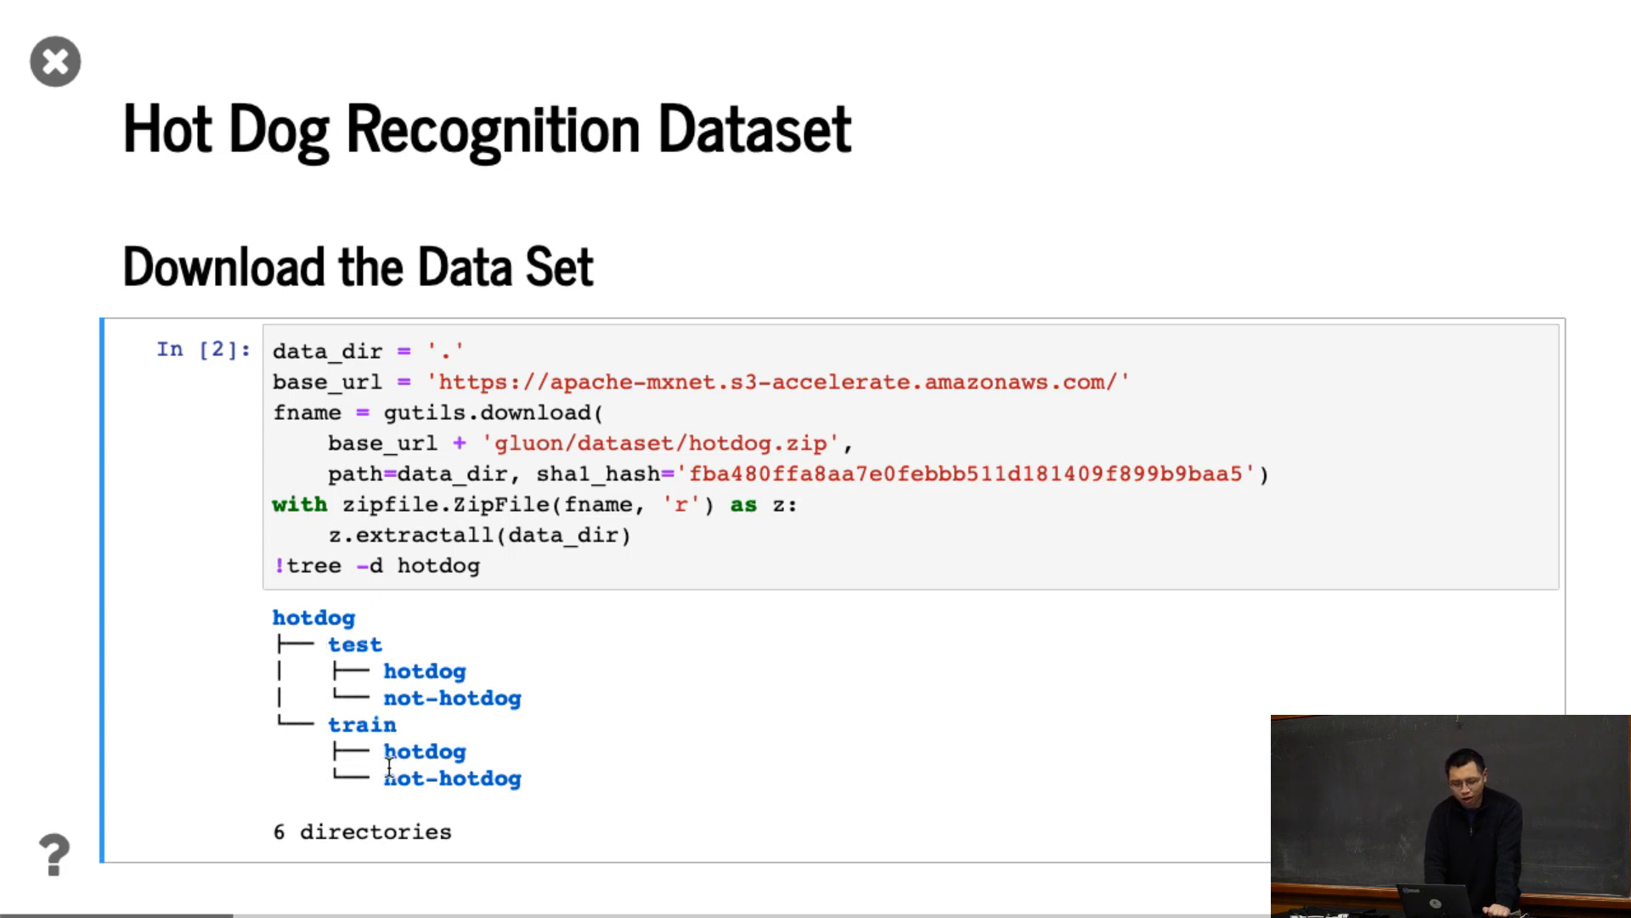
{"action": "double_click", "coordinate": [422, 751]}
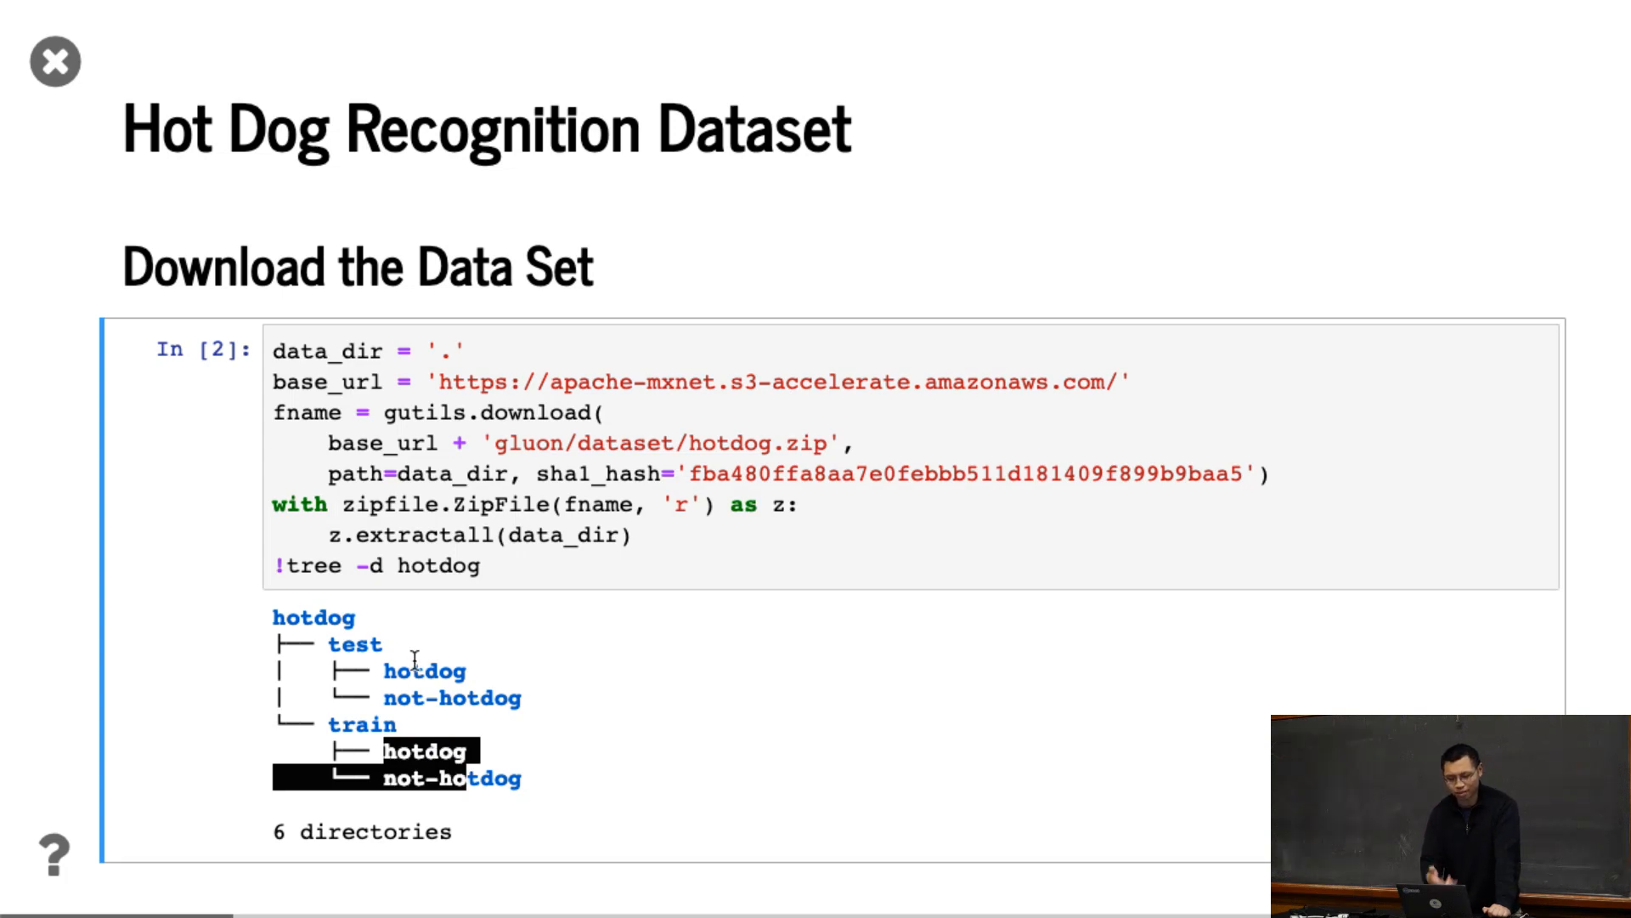
{"action": "scroll", "scroll_direction": "down", "scroll_amount": 3}
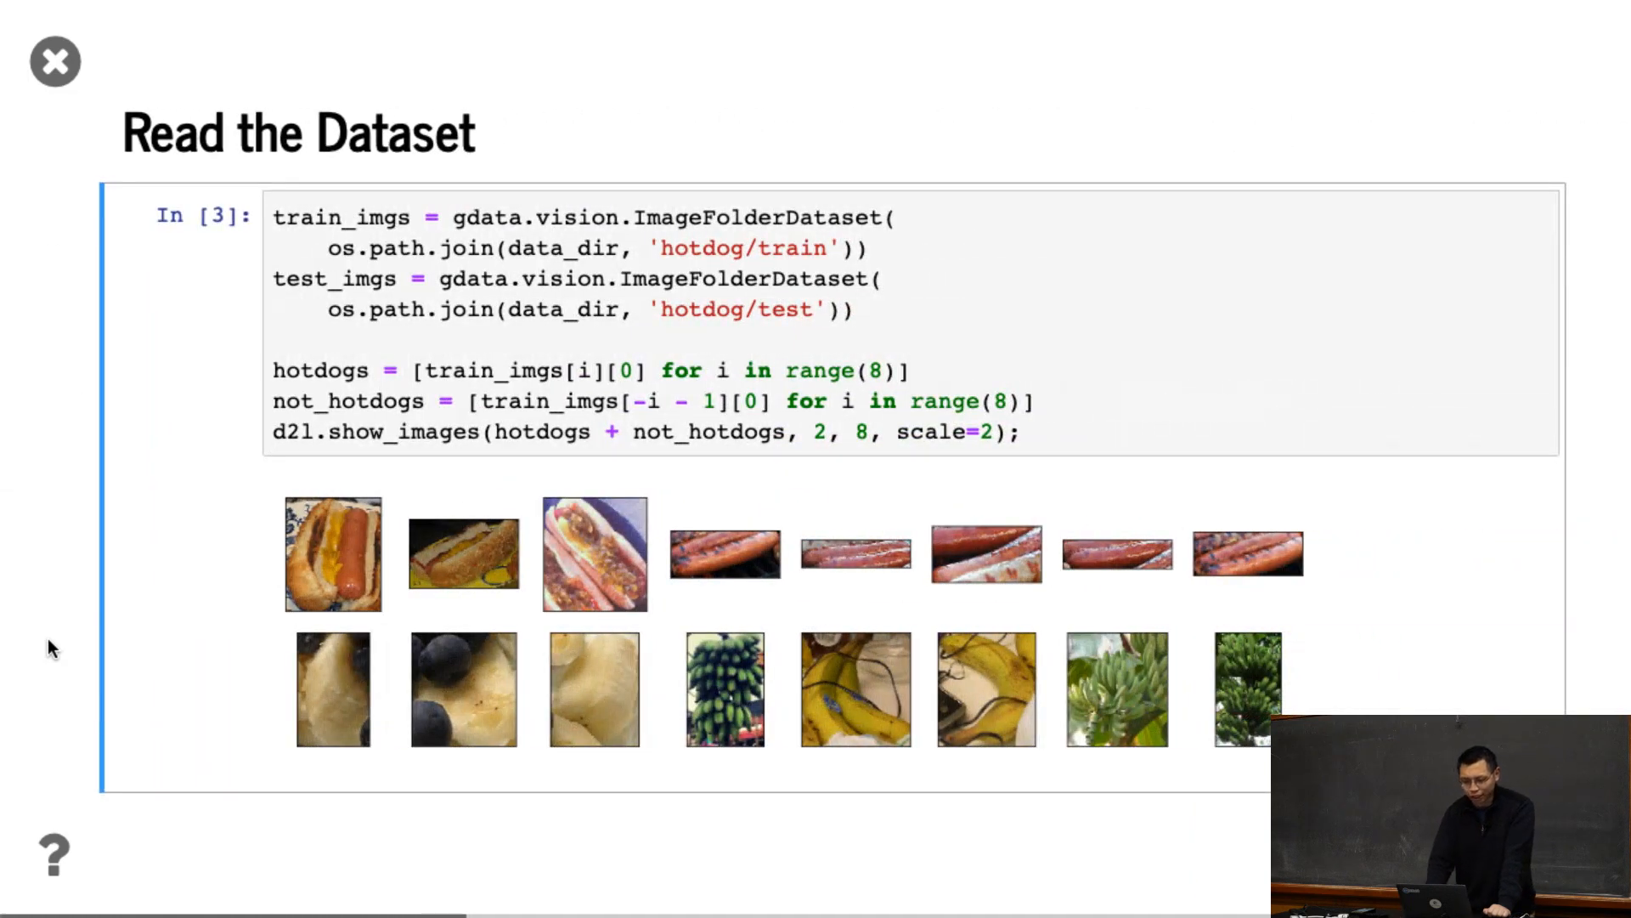
{"action": "mouse_move", "coordinate": [400, 242]}
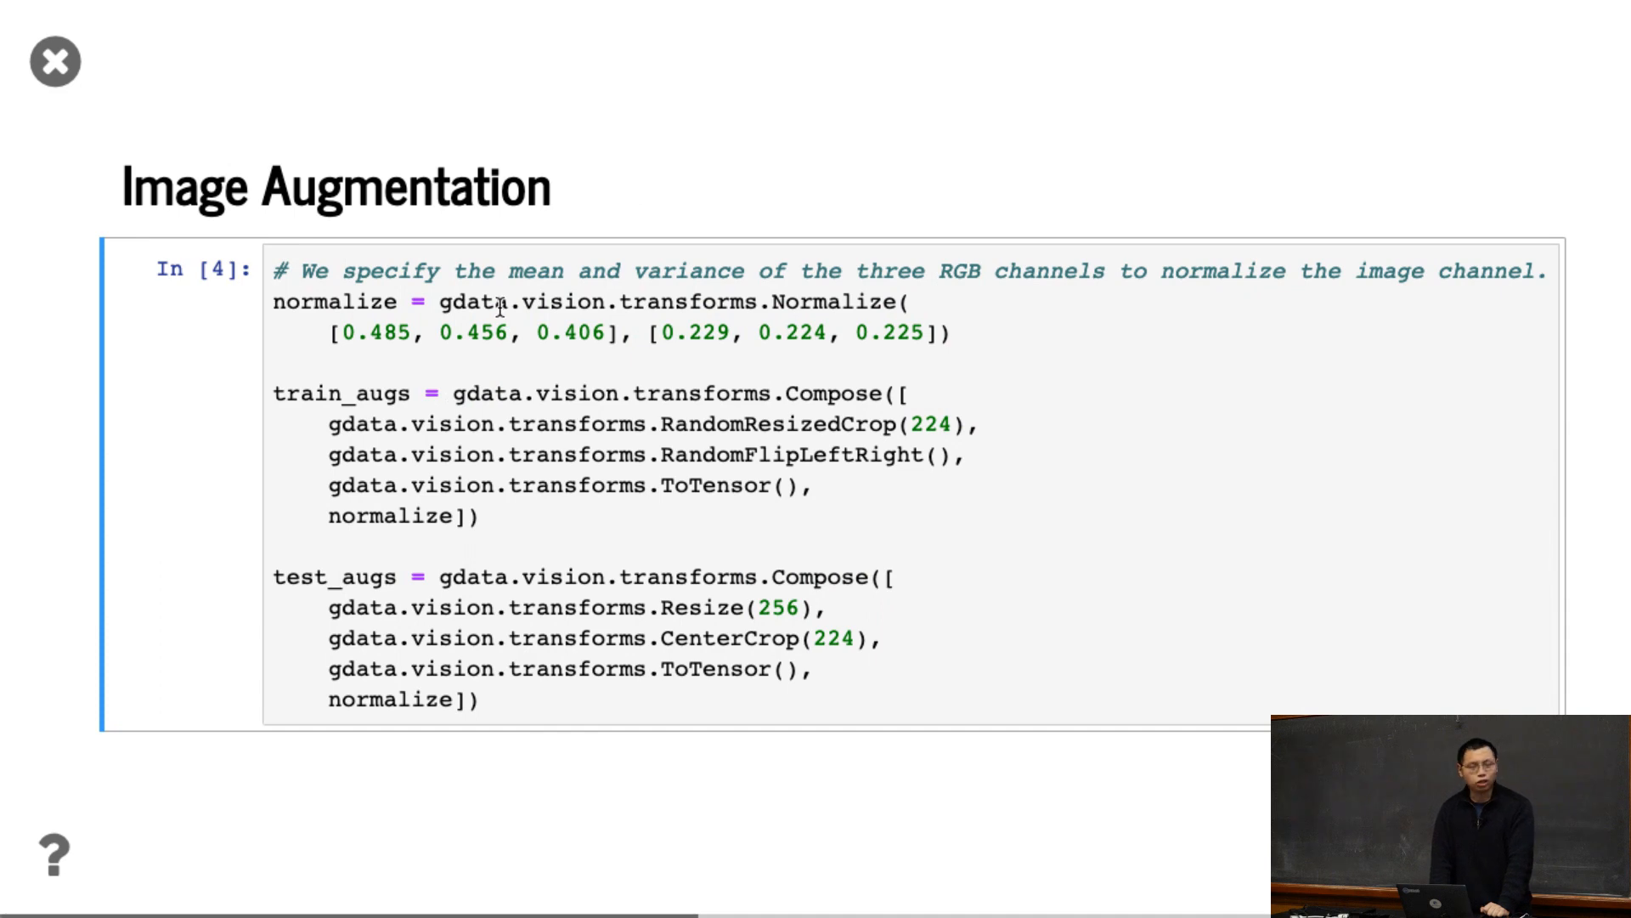
{"action": "mouse_move", "coordinate": [330, 323]}
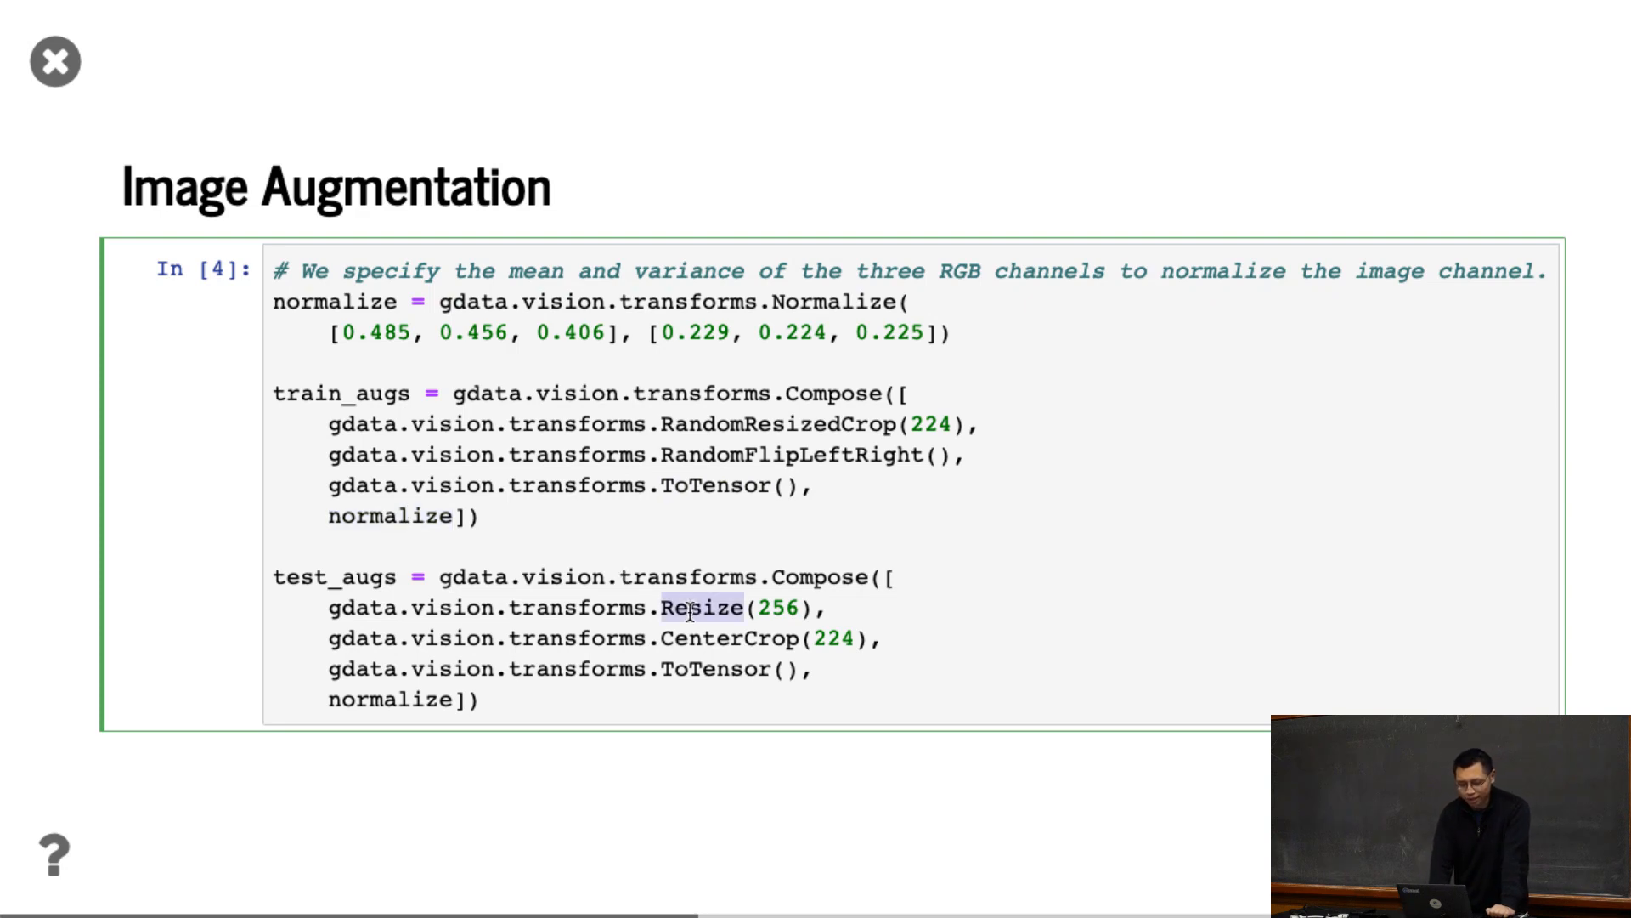
{"action": "mouse_move", "coordinate": [785, 590]}
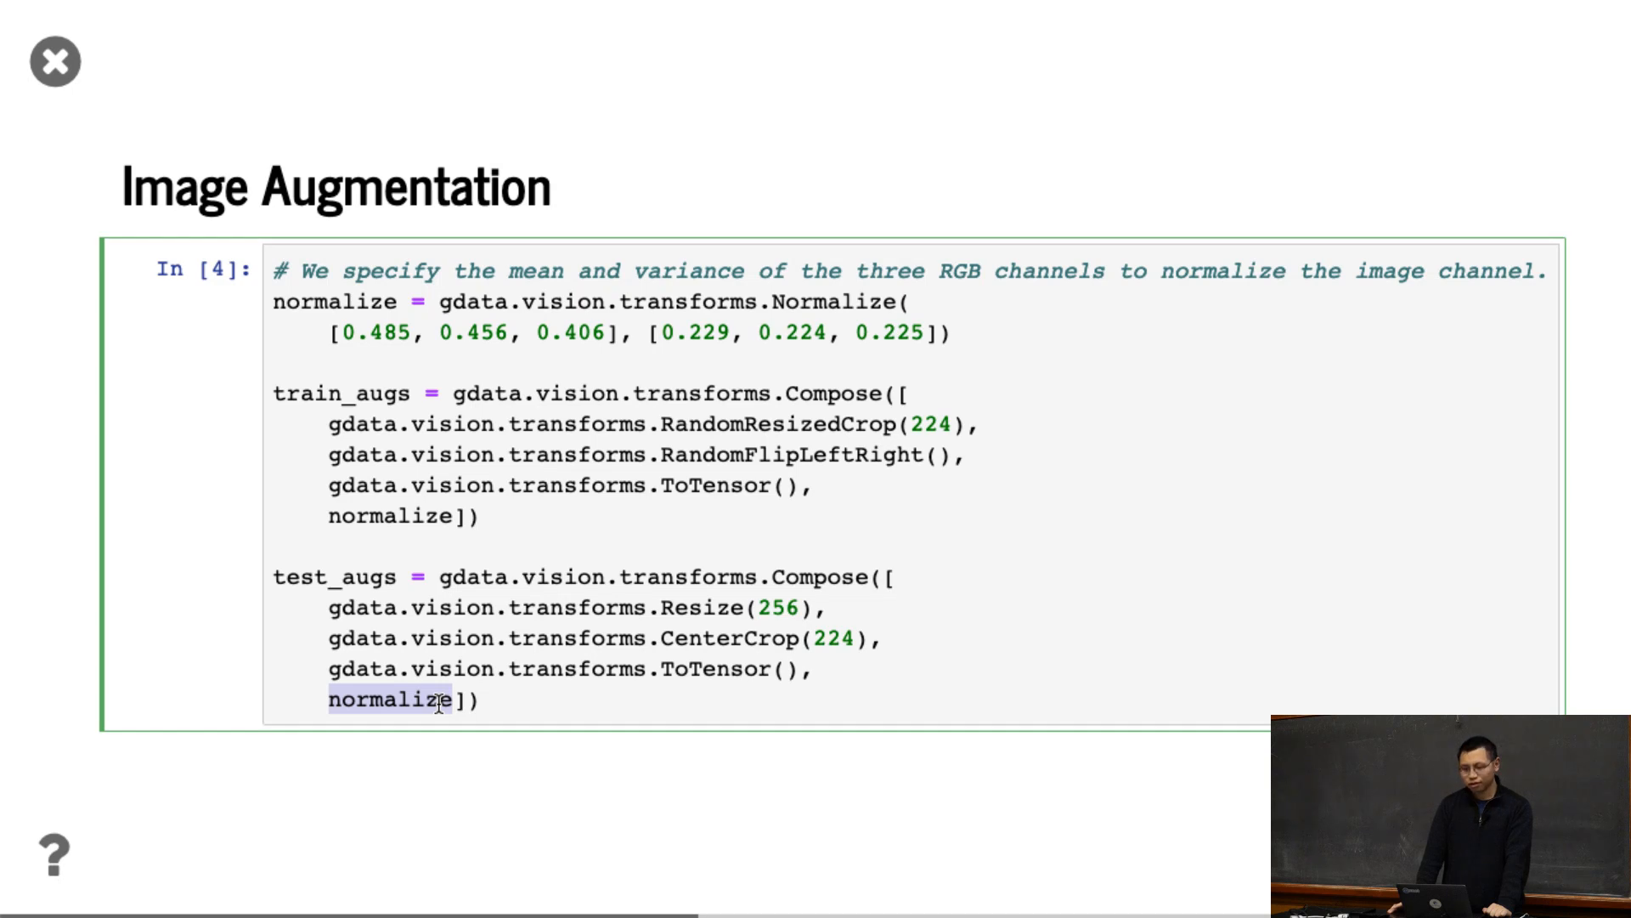
{"action": "mouse_move", "coordinate": [931, 430]}
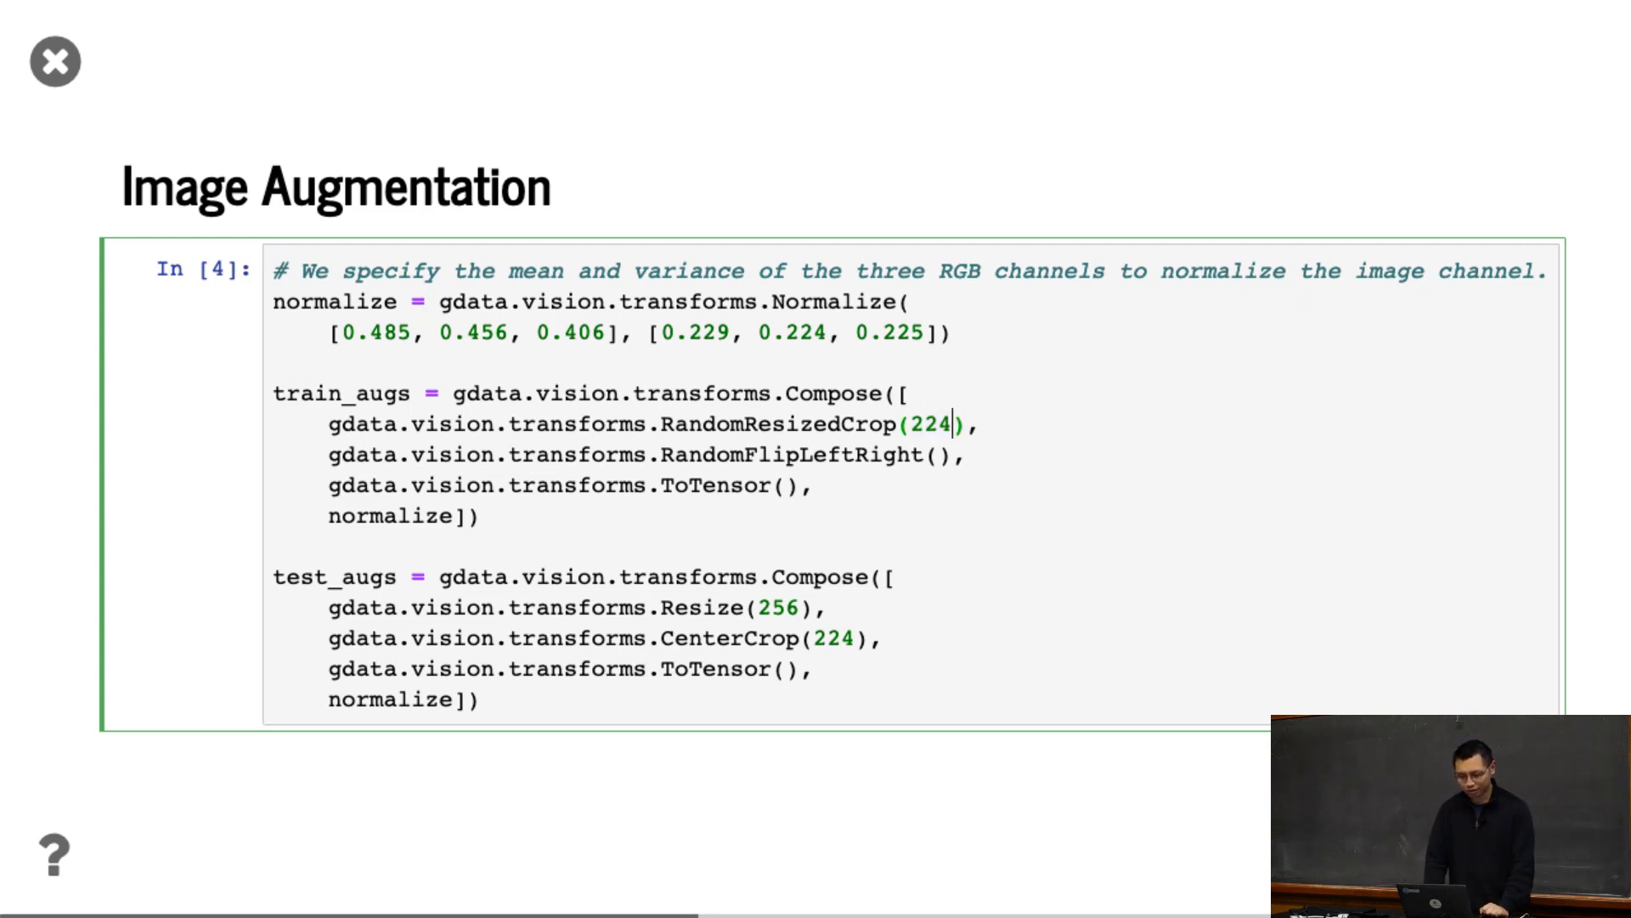
Scroll to the 'Model' slide showing pretrained ResNet-18 with its Dense(512 -> 1000) output
{"action": "scroll", "scroll_direction": "down", "scroll_amount": 3}
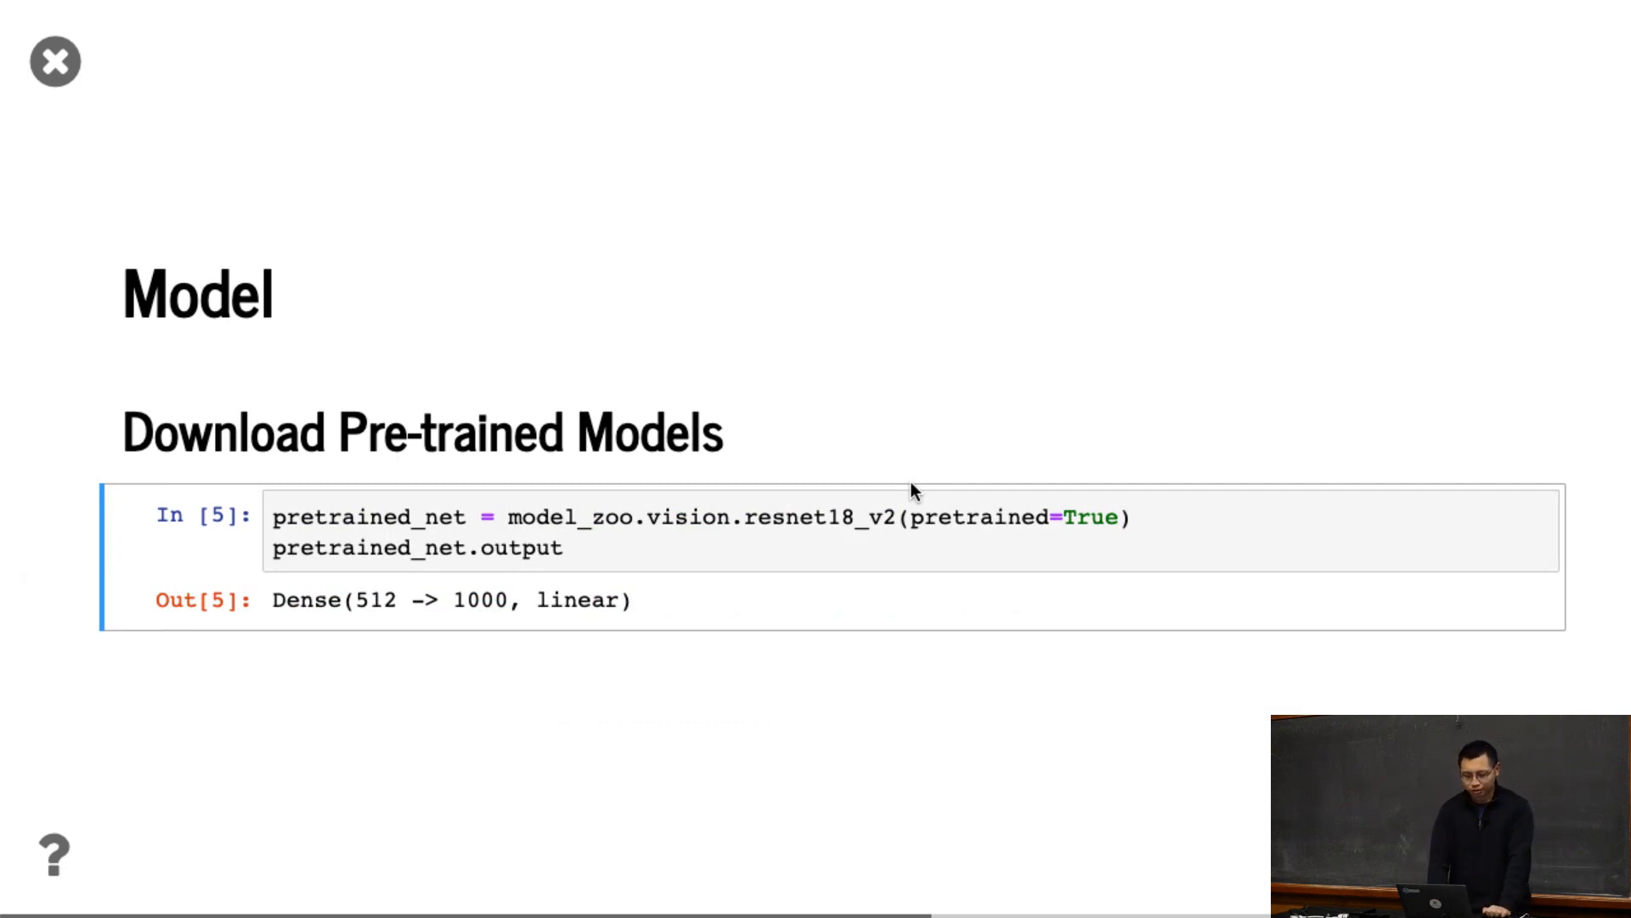
{"action": "mouse_move", "coordinate": [685, 491]}
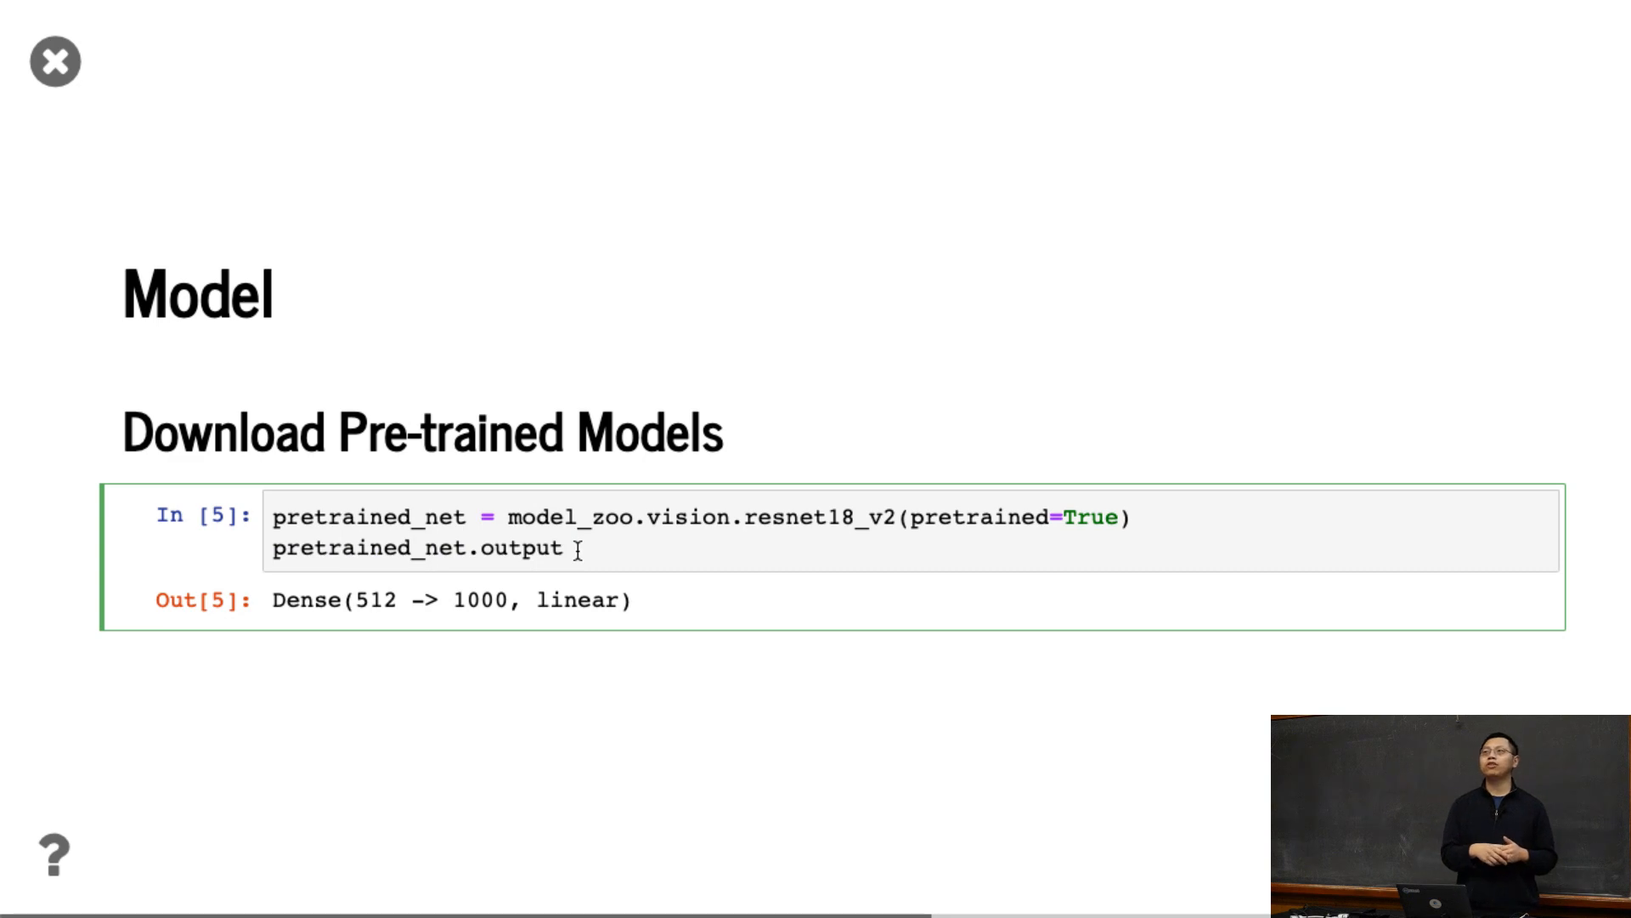
{"action": "mouse_move", "coordinate": [524, 491]}
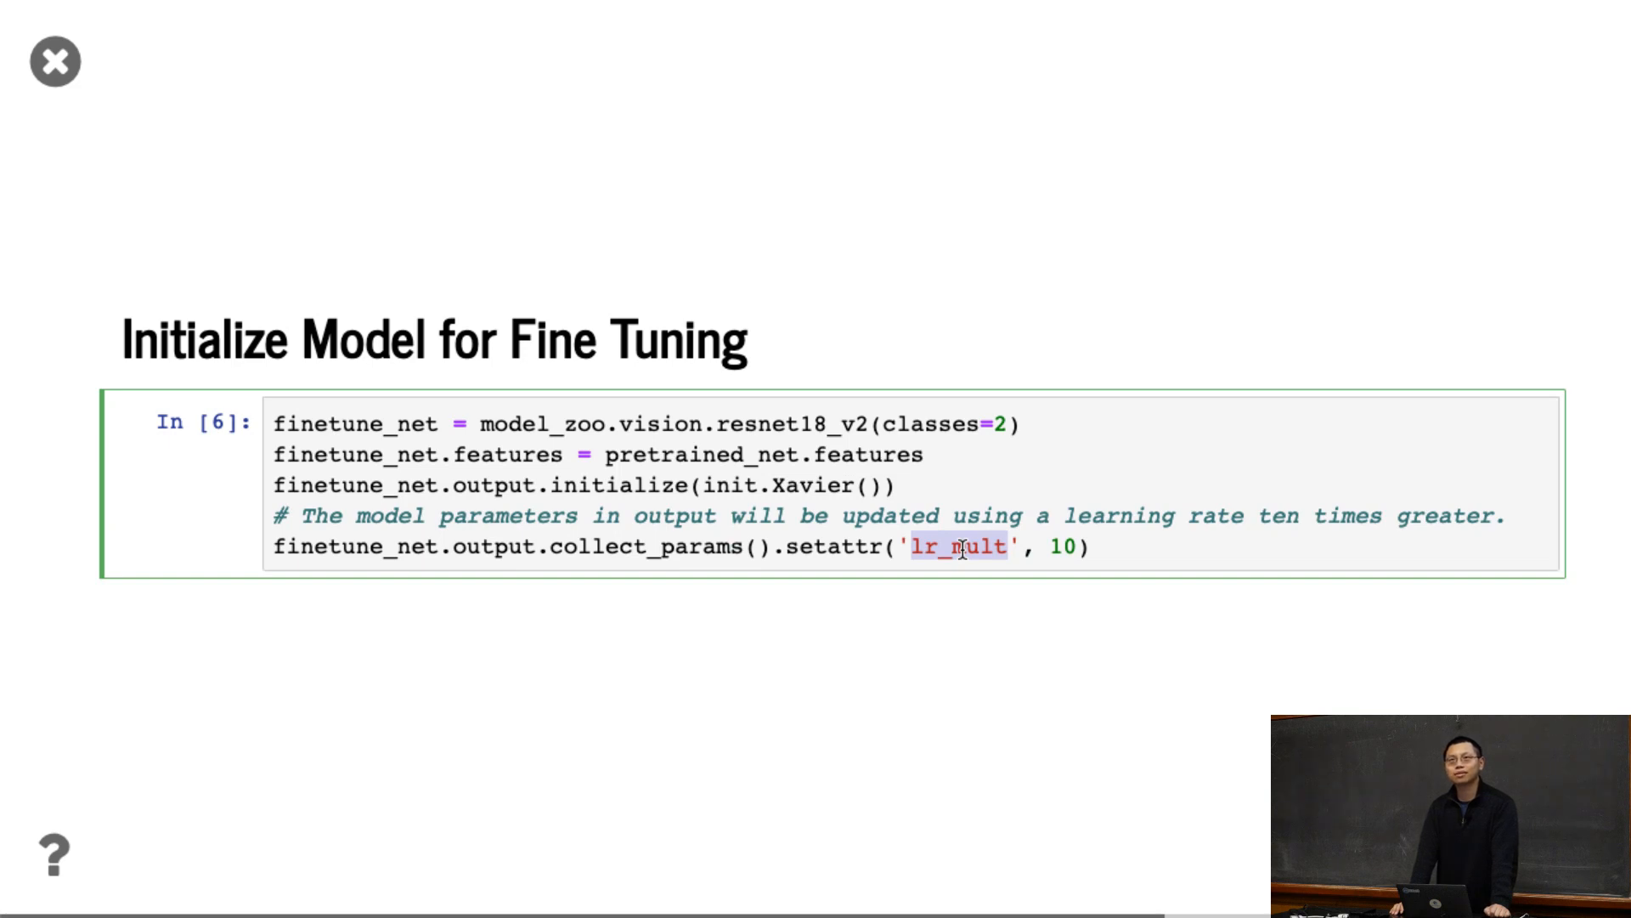
{"action": "mouse_move", "coordinate": [985, 601]}
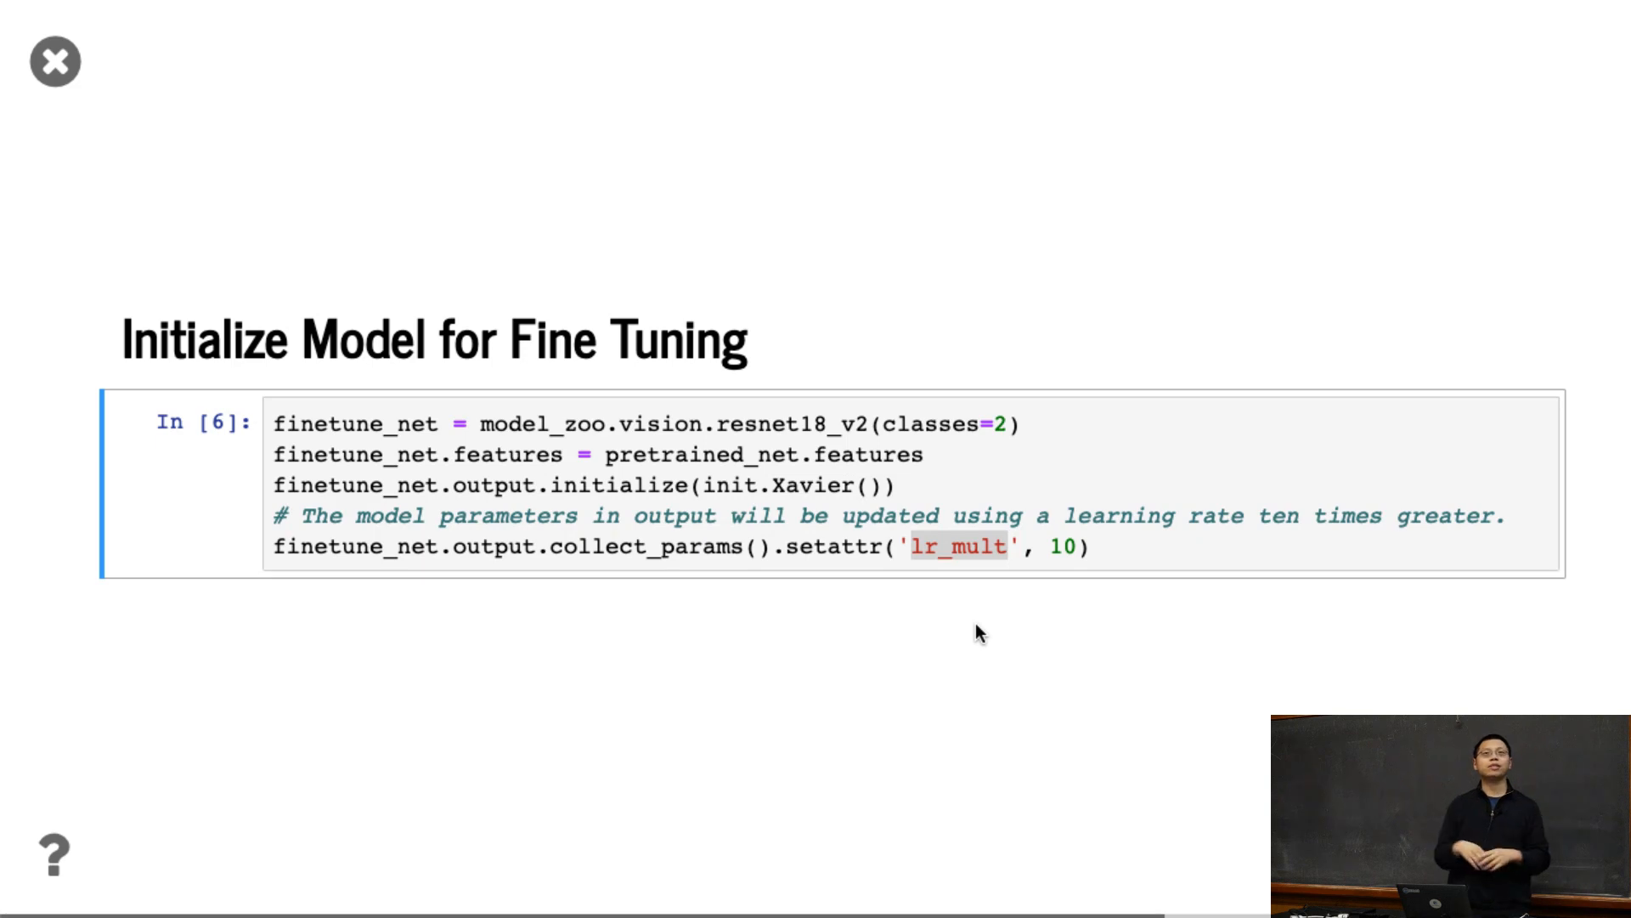
{"action": "mouse_move", "coordinate": [928, 709]}
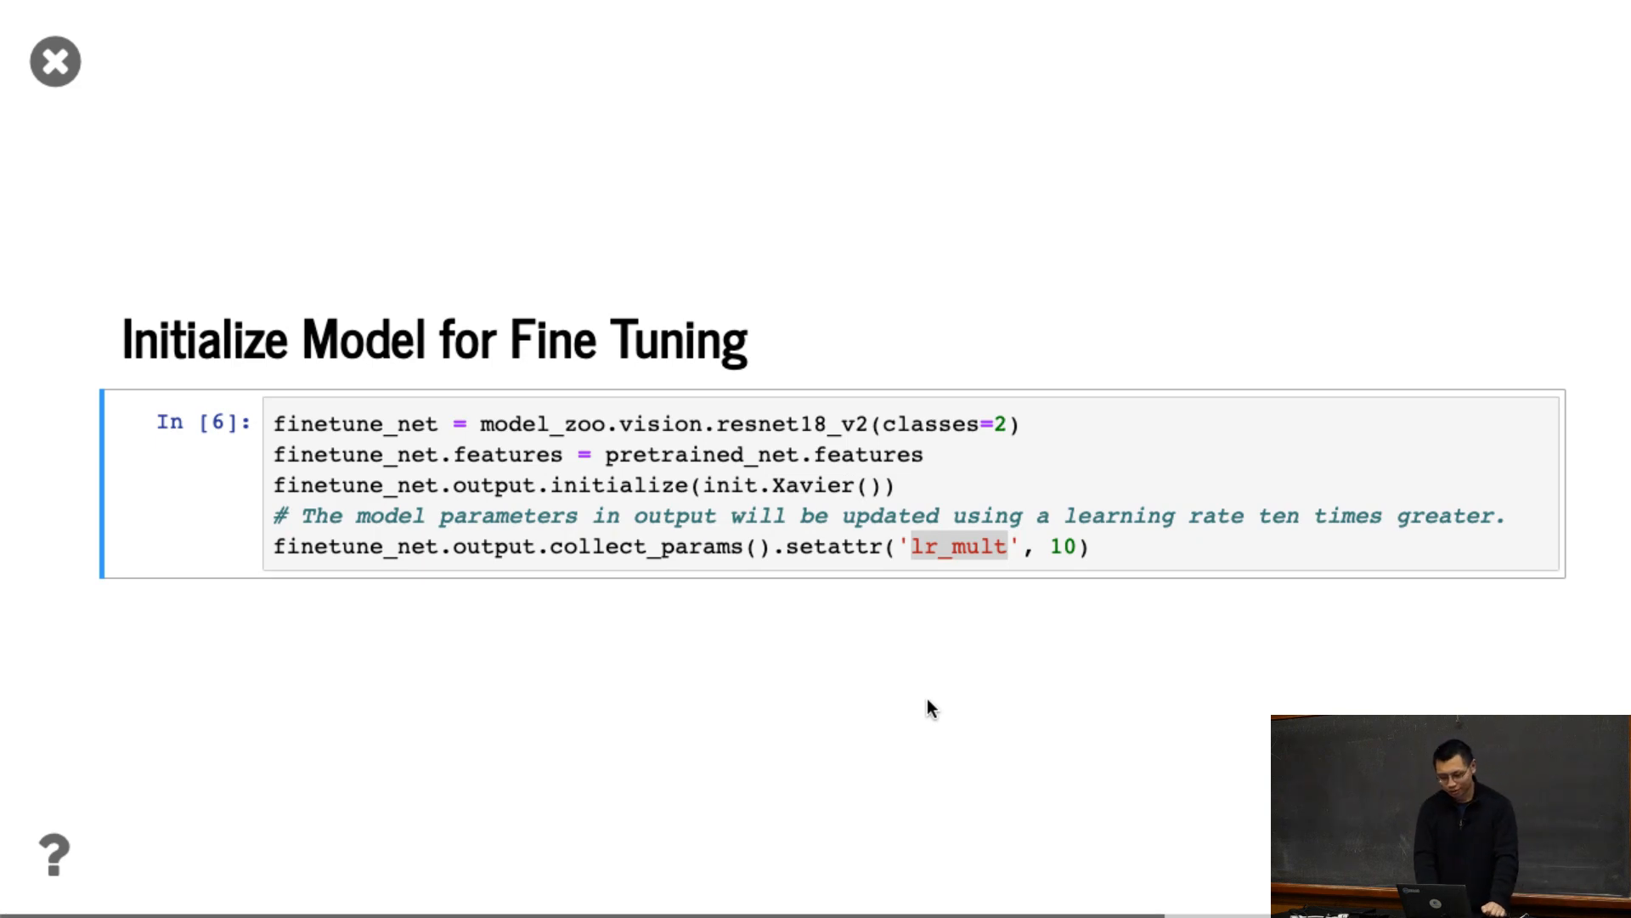
Advance through the train_fine_tuning slide to the training results slide
{"action": "key", "text": "Right"}
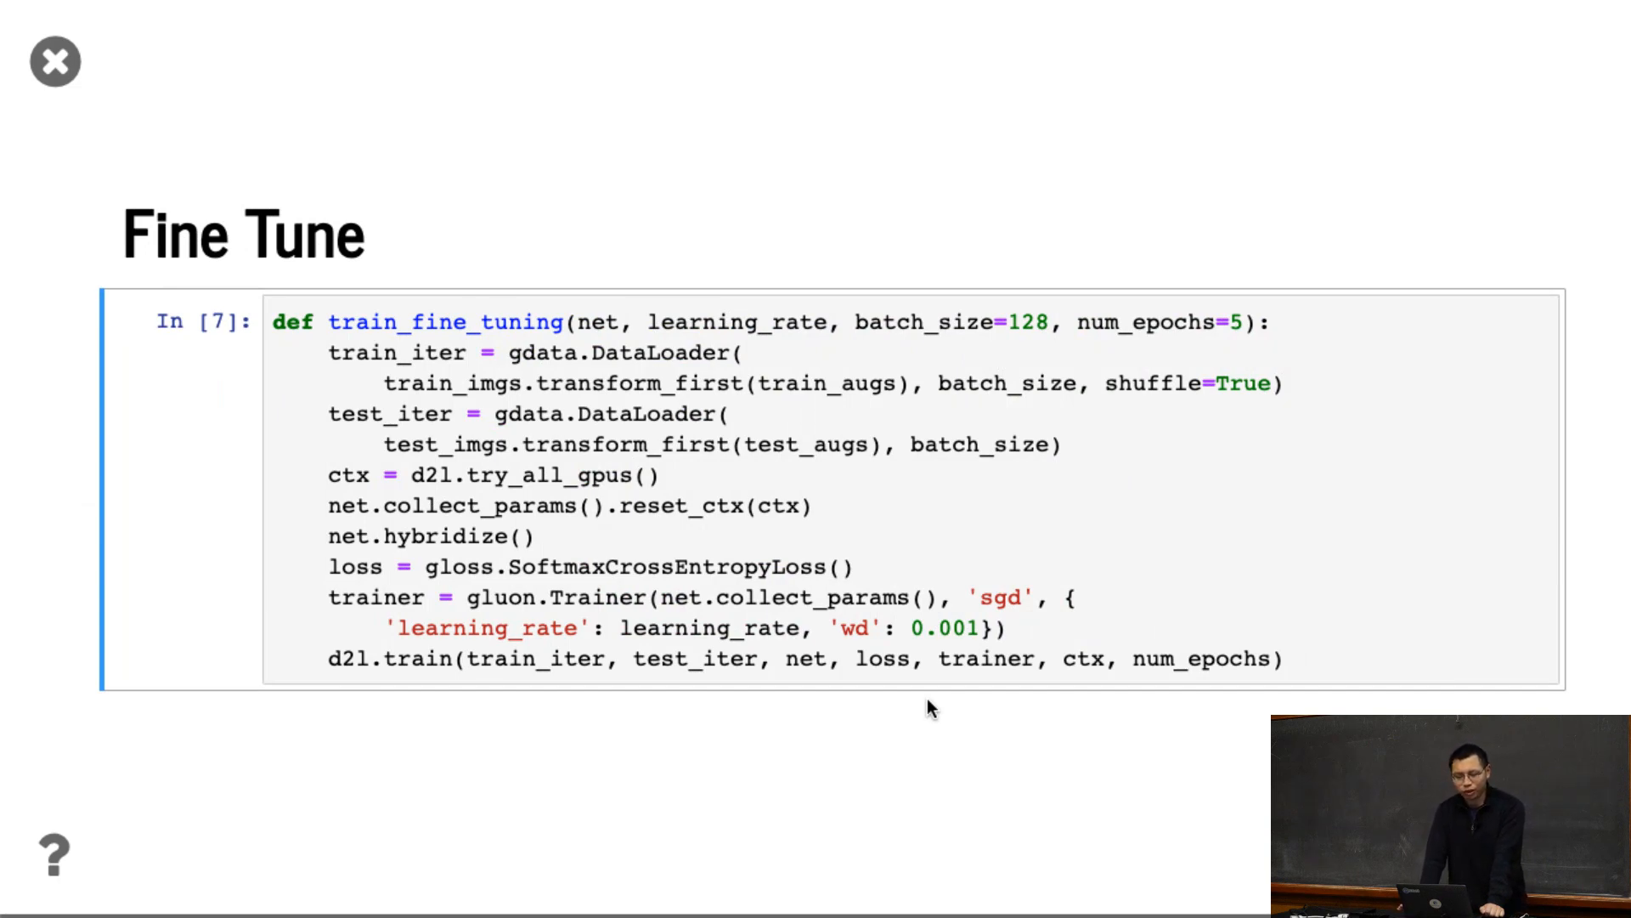
{"action": "mouse_move", "coordinate": [794, 408]}
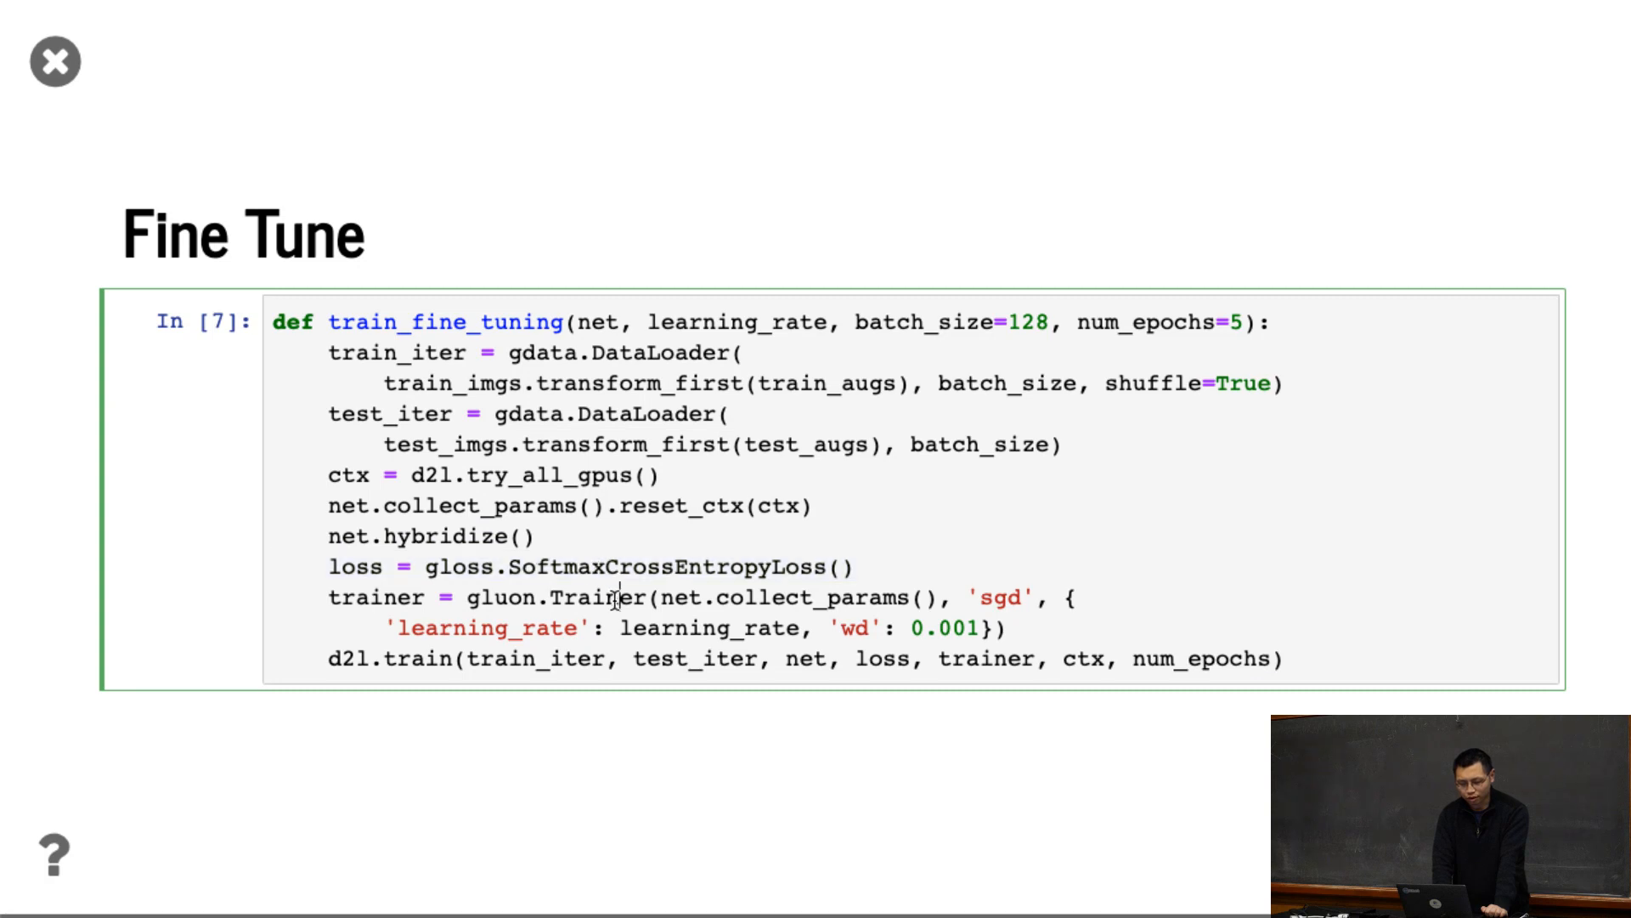
{"action": "mouse_move", "coordinate": [689, 657]}
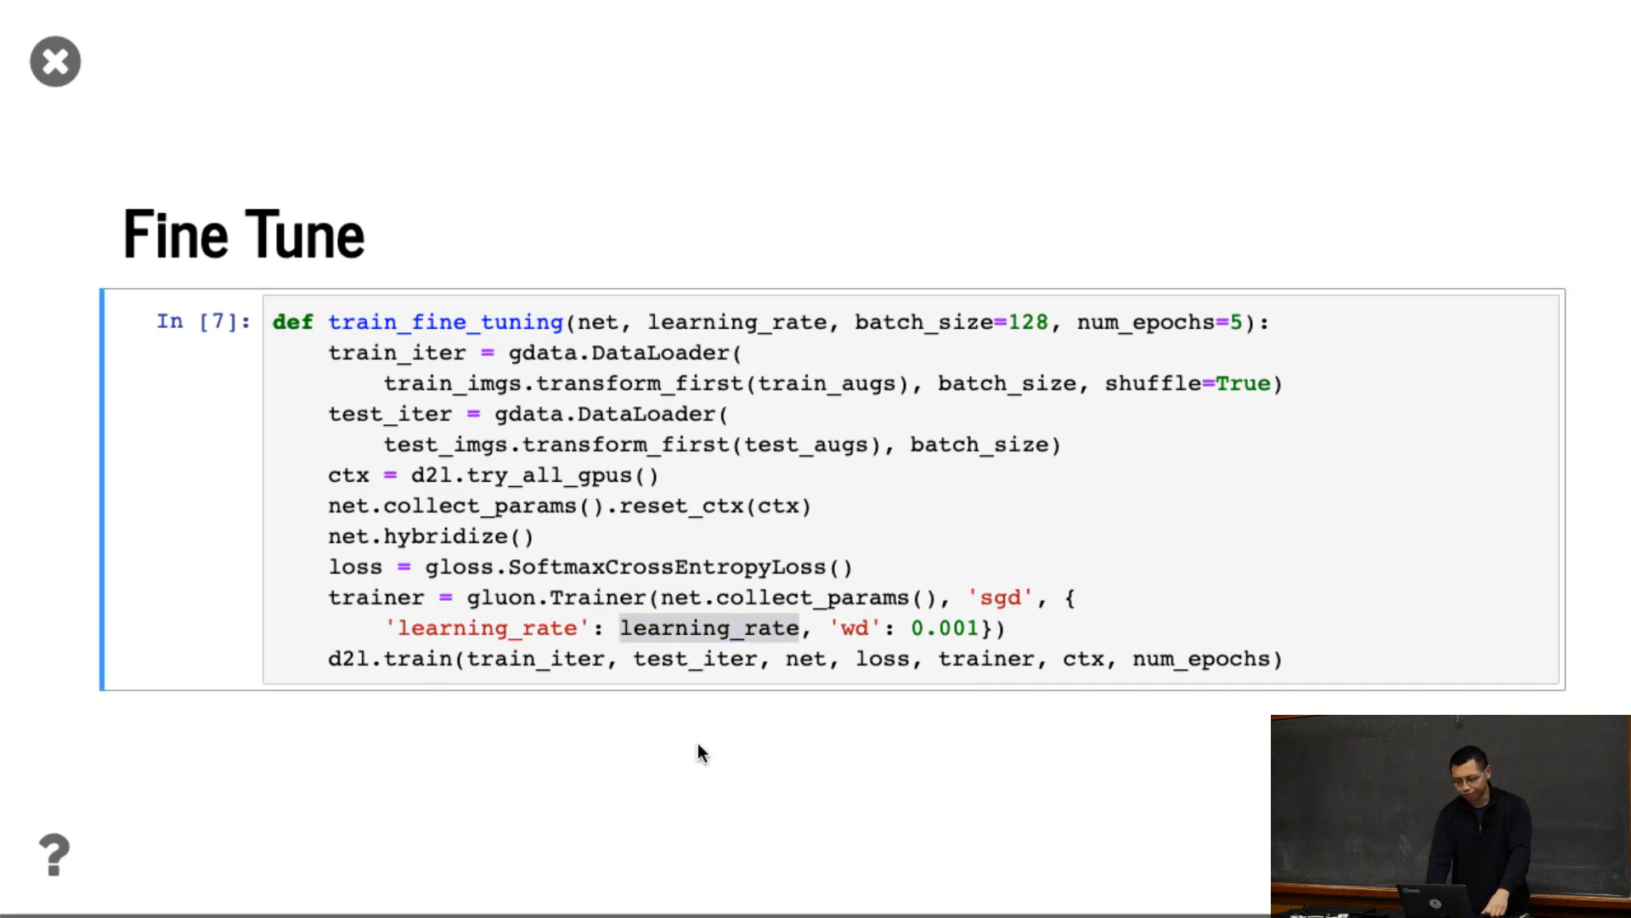
{"action": "key", "text": "Right"}
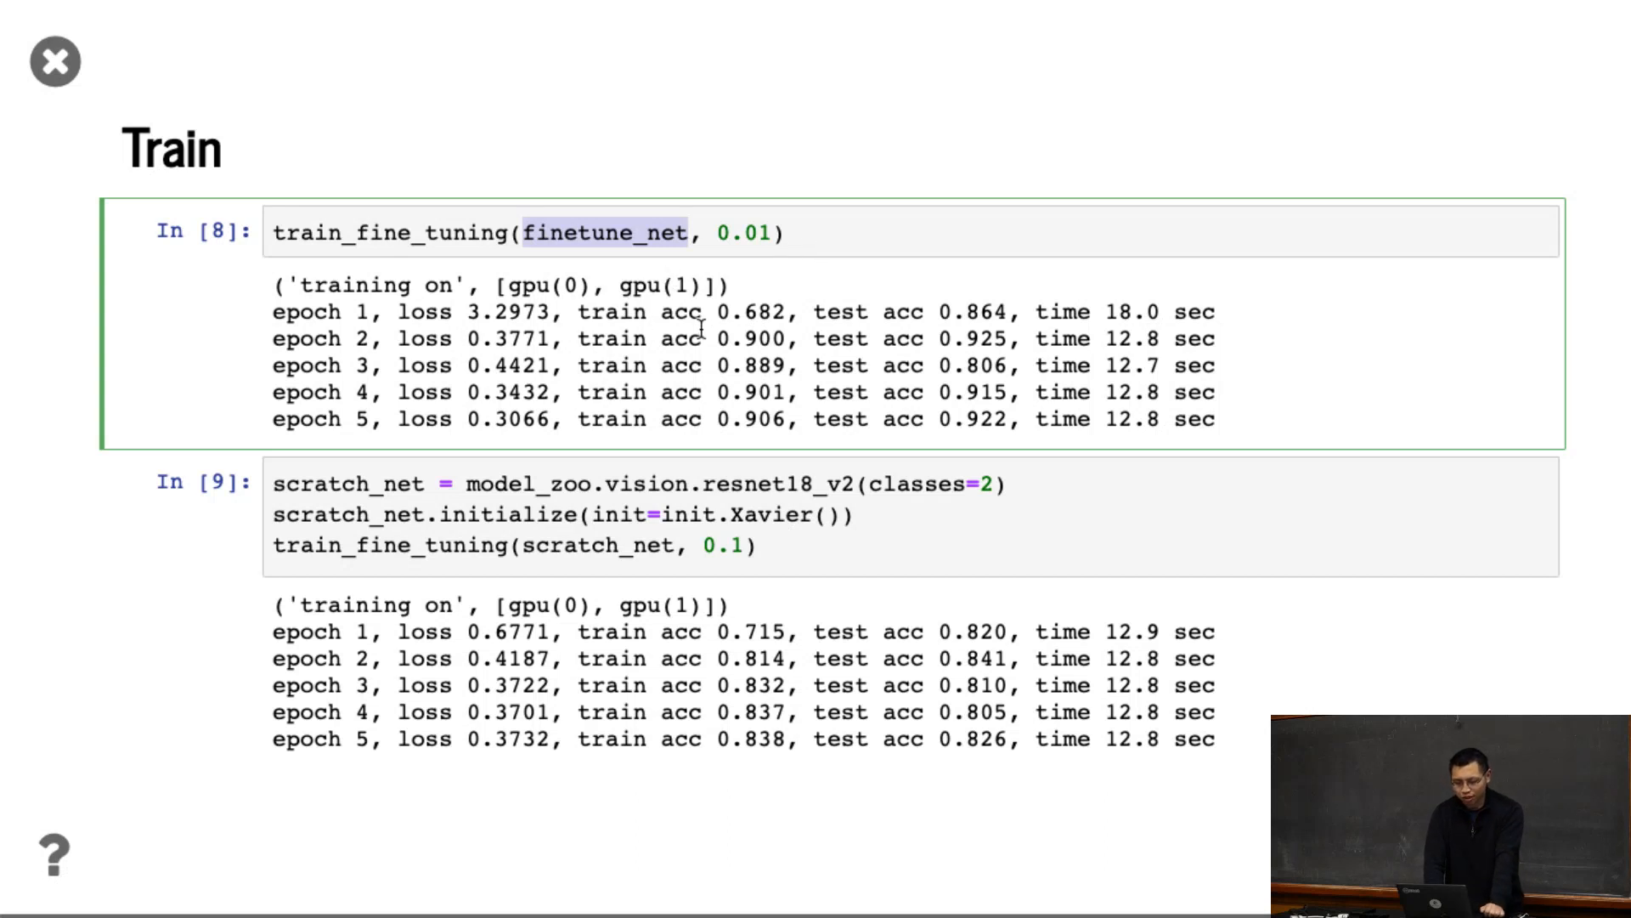
Select cells on the Train slide (0.922 vs 0.826), activating the fine-tuning cell
{"action": "double_click", "coordinate": [750, 338]}
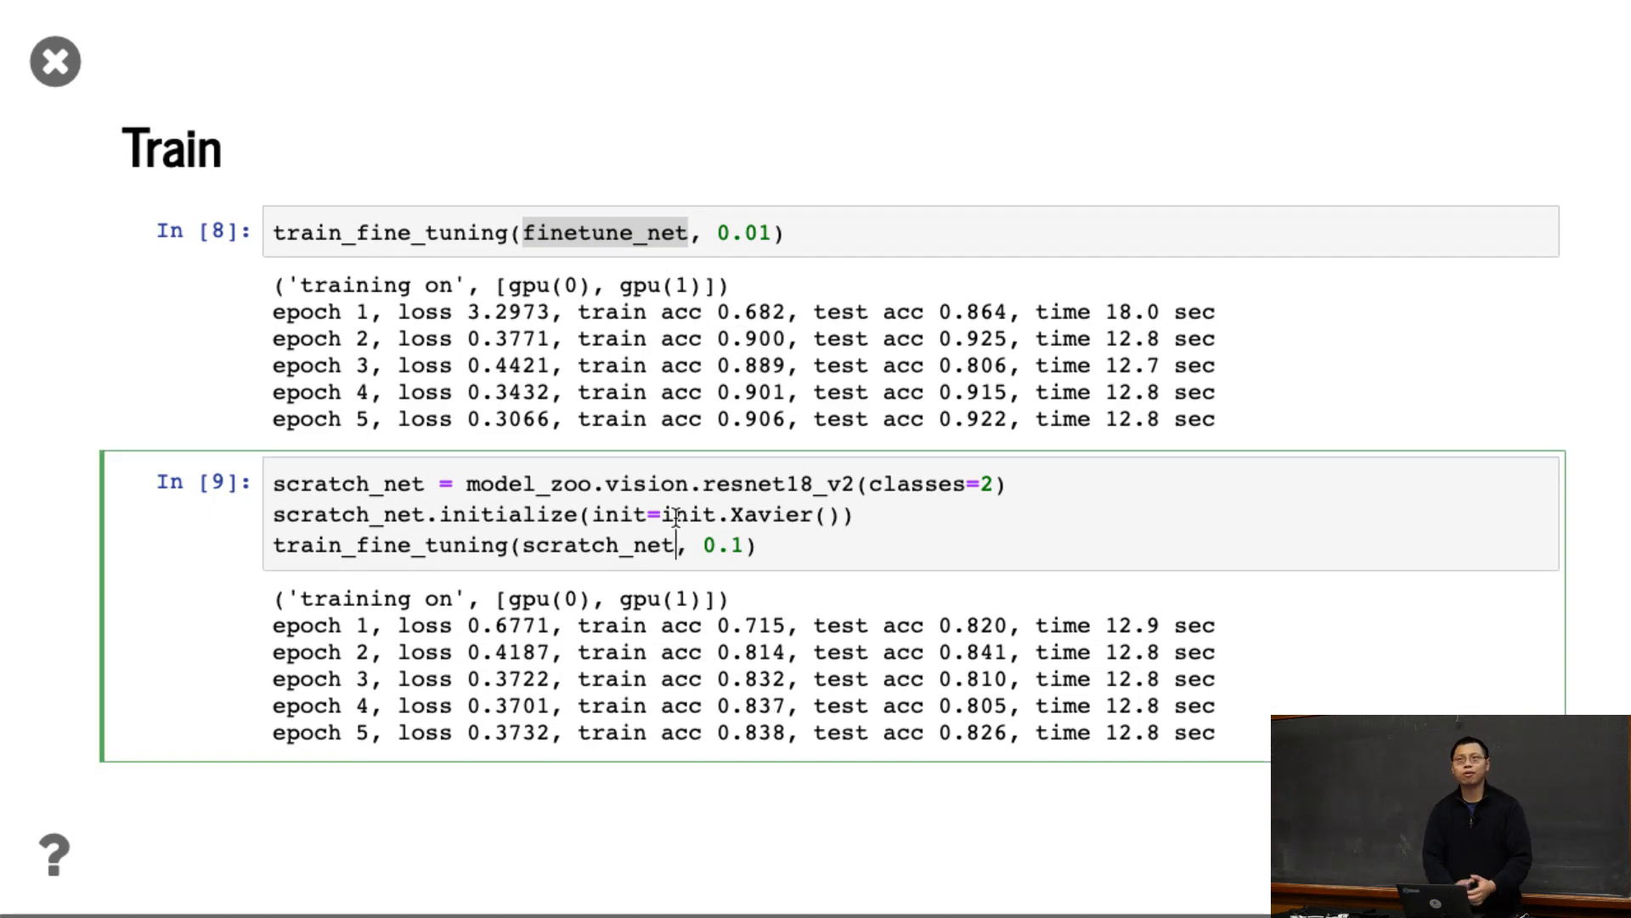
{"action": "double_click", "coordinate": [348, 482]}
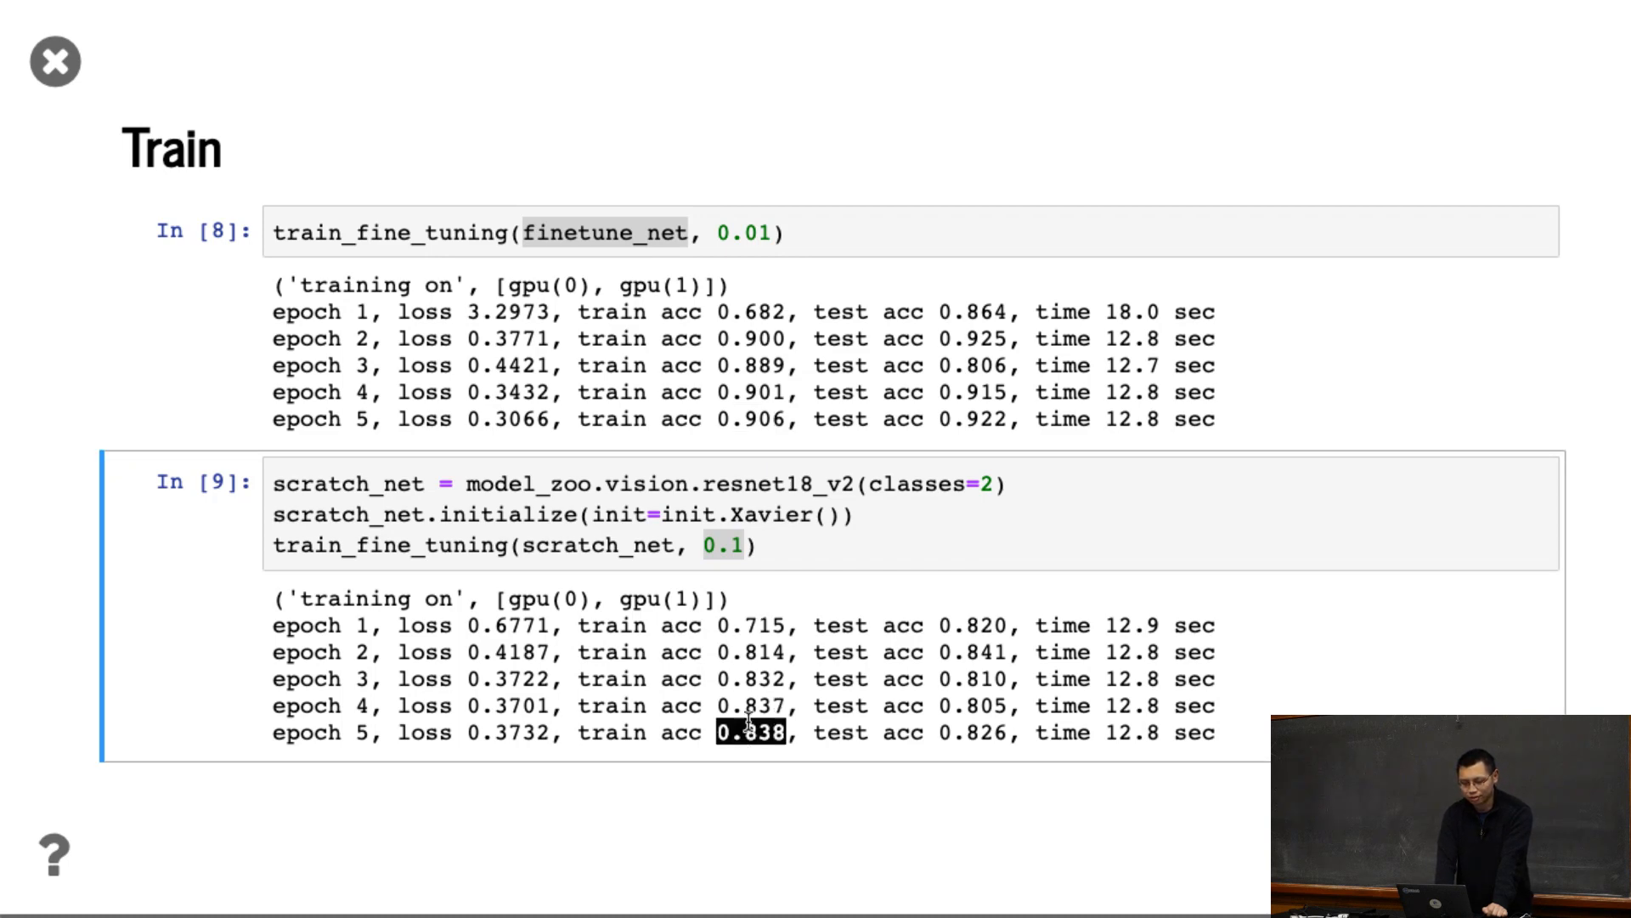
{"action": "mouse_move", "coordinate": [978, 454]}
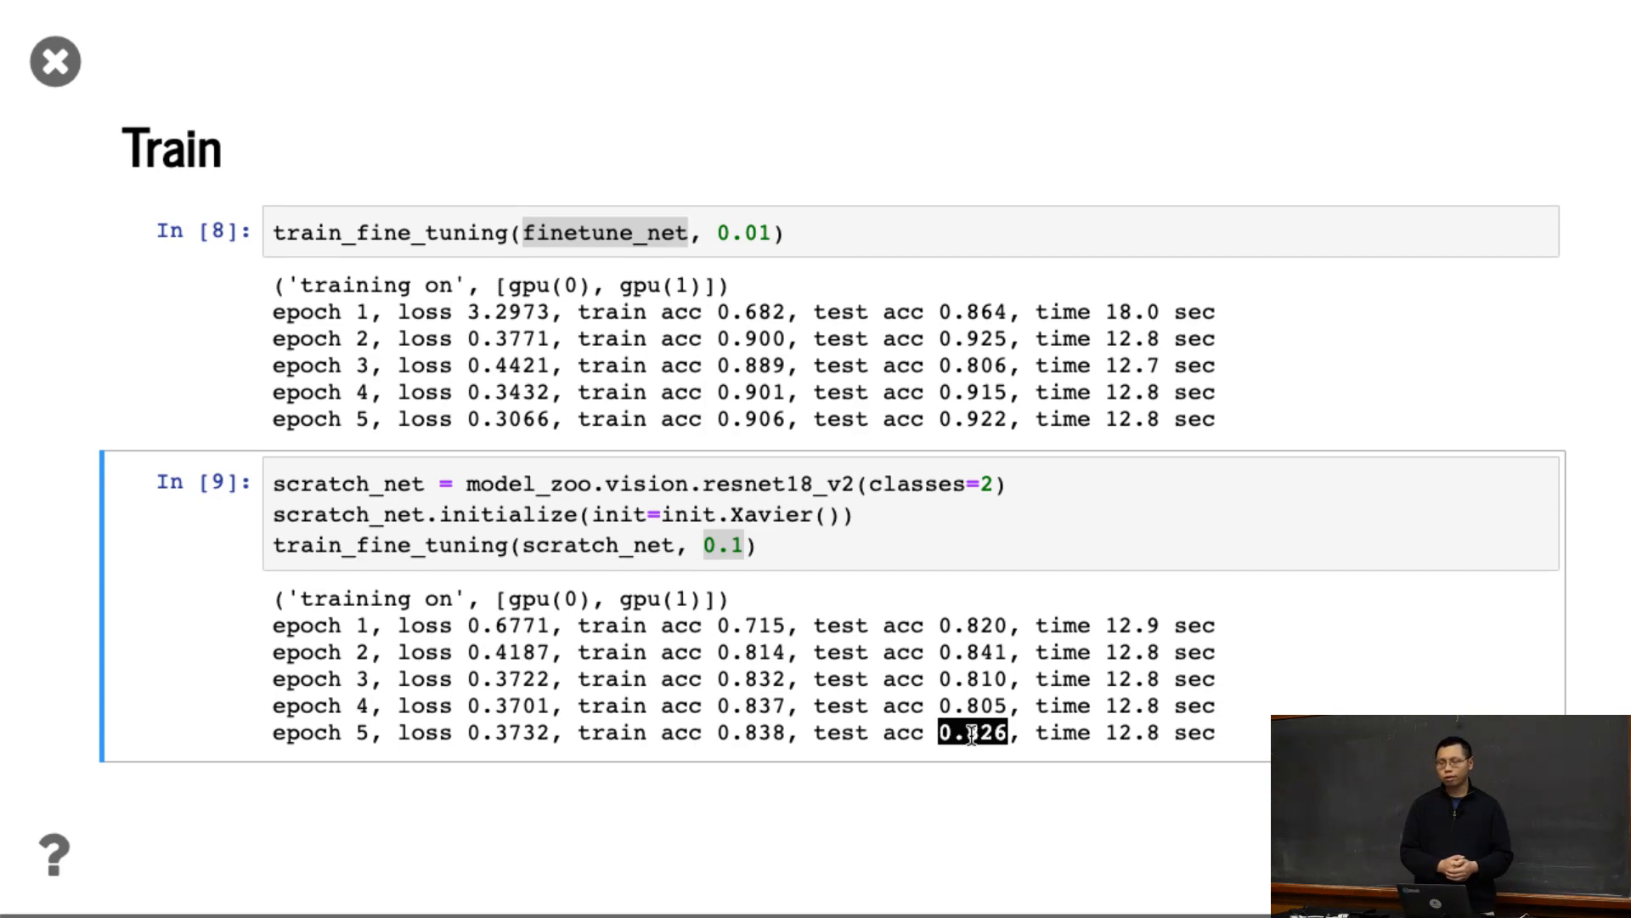
{"action": "left_click", "coordinate": [740, 232]}
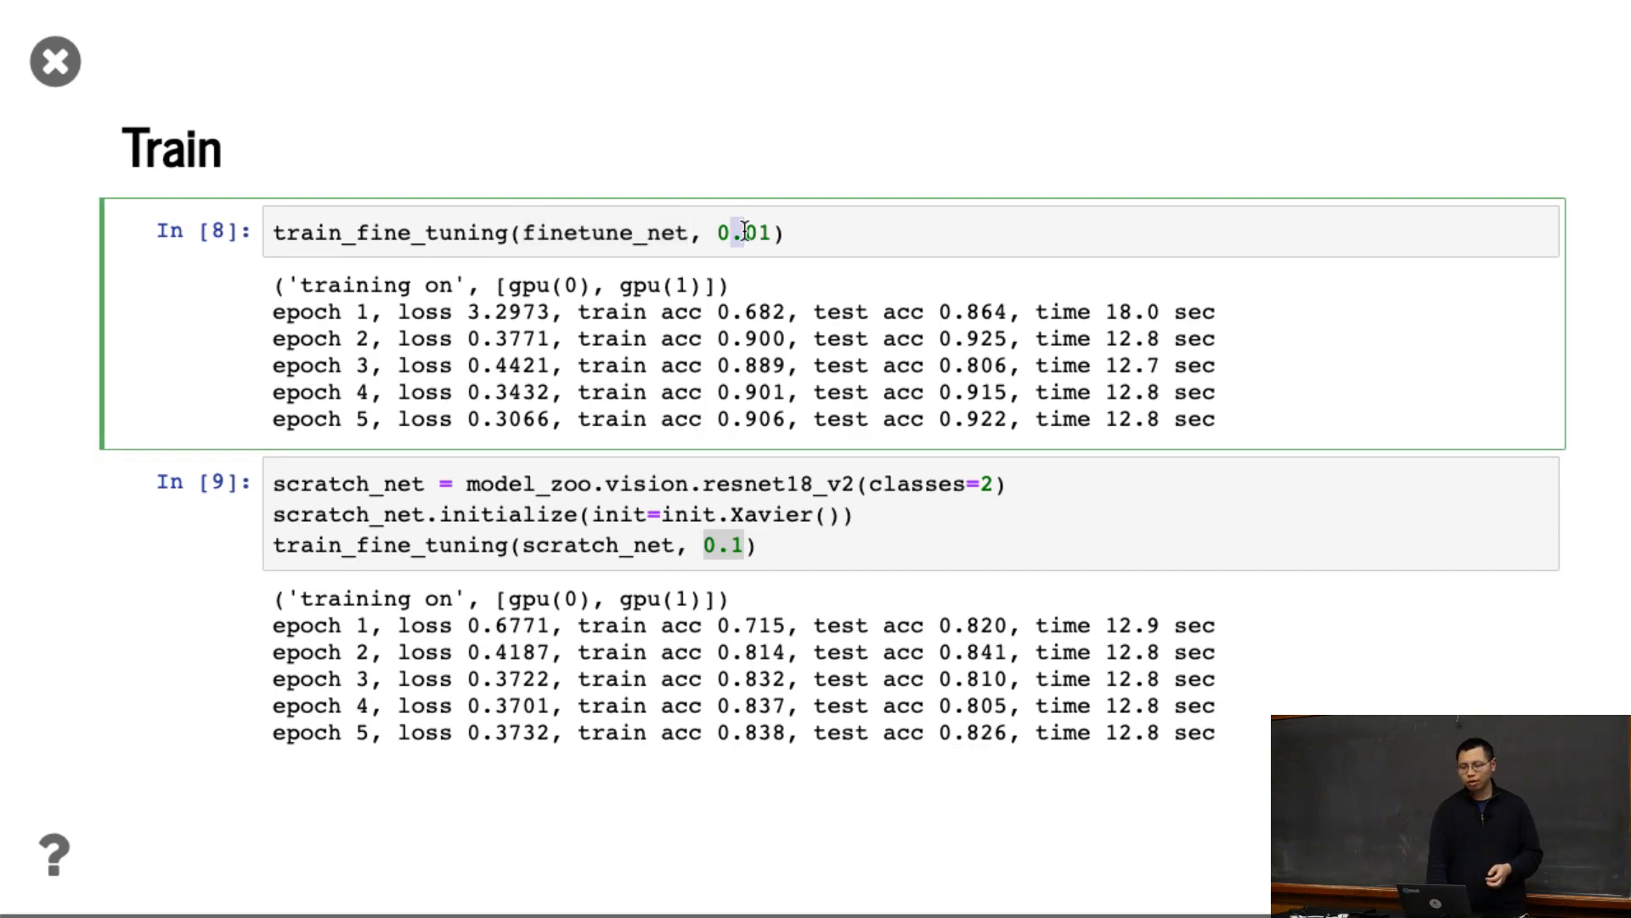